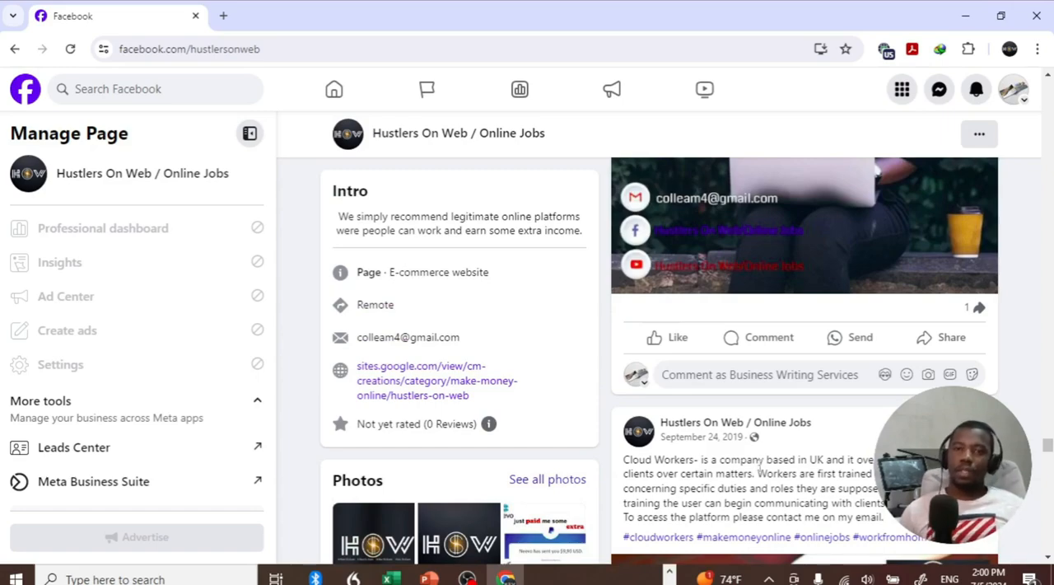
Scroll down the Hustlers On Web Facebook feed to reach the Cloudworkers post
scroll("down", 3)
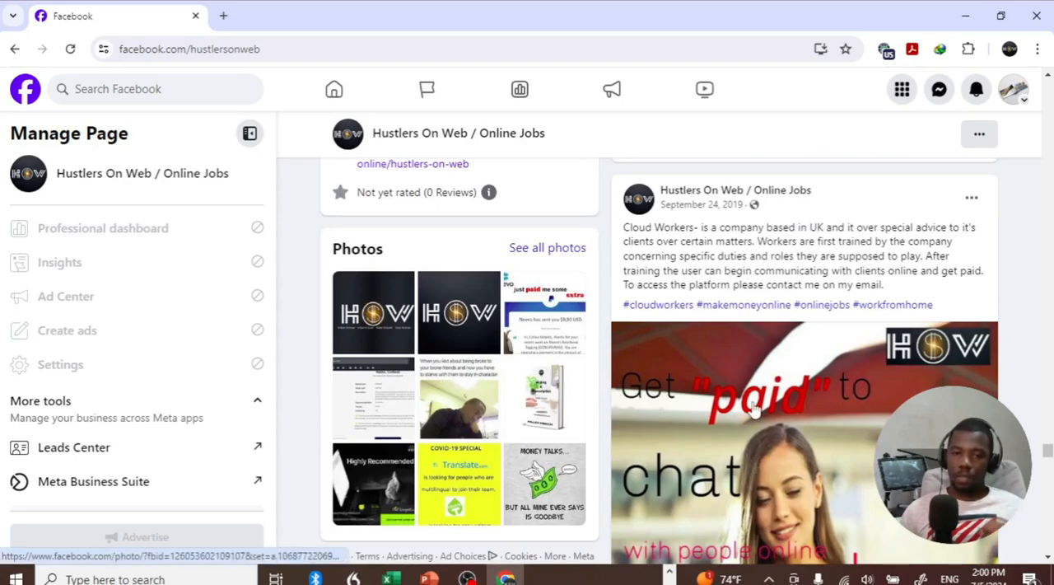
scroll("down", 3)
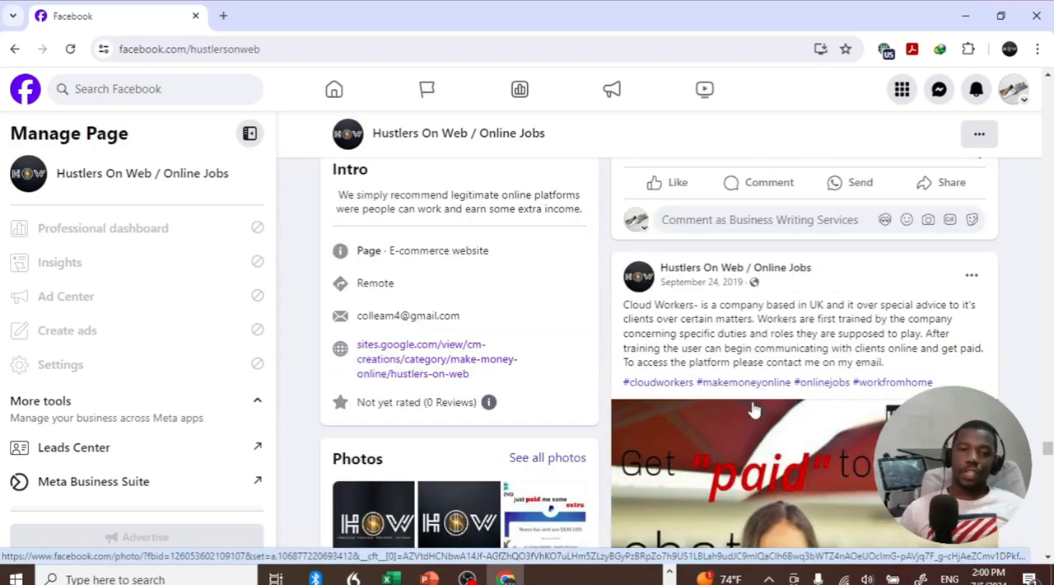
scroll("down", 3)
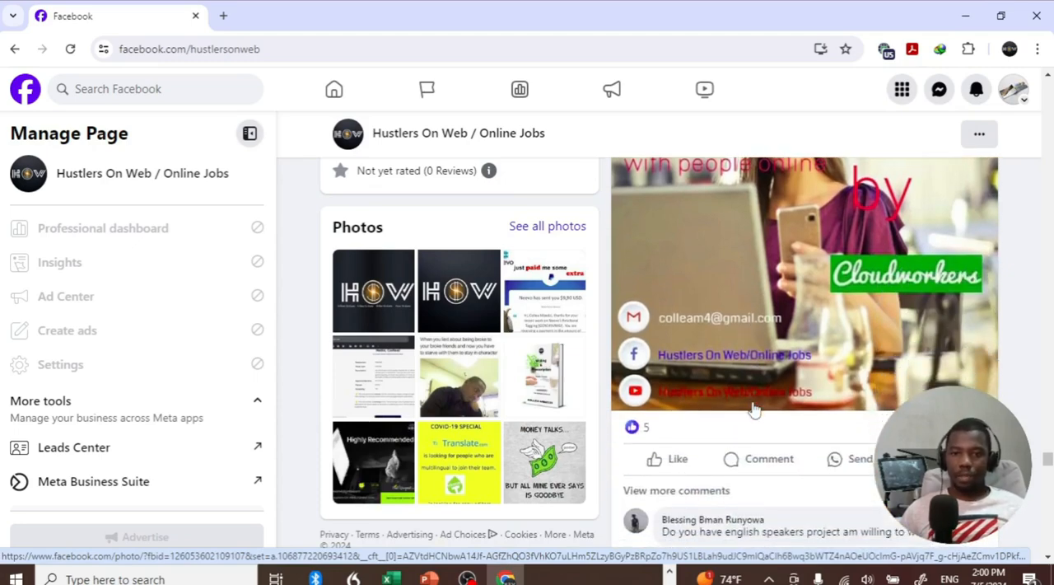
scroll("down", 3)
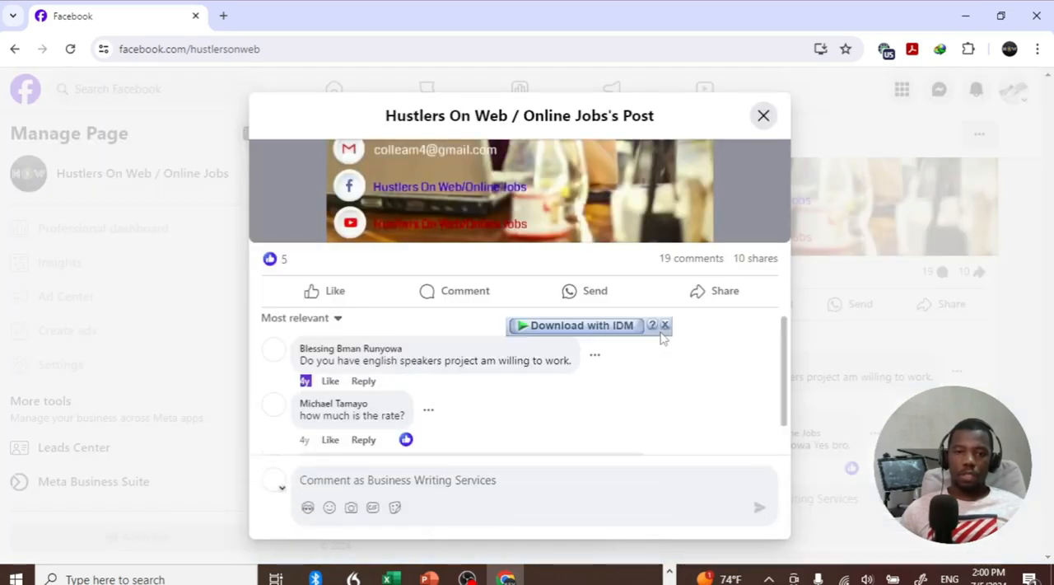
scroll("down", 3)
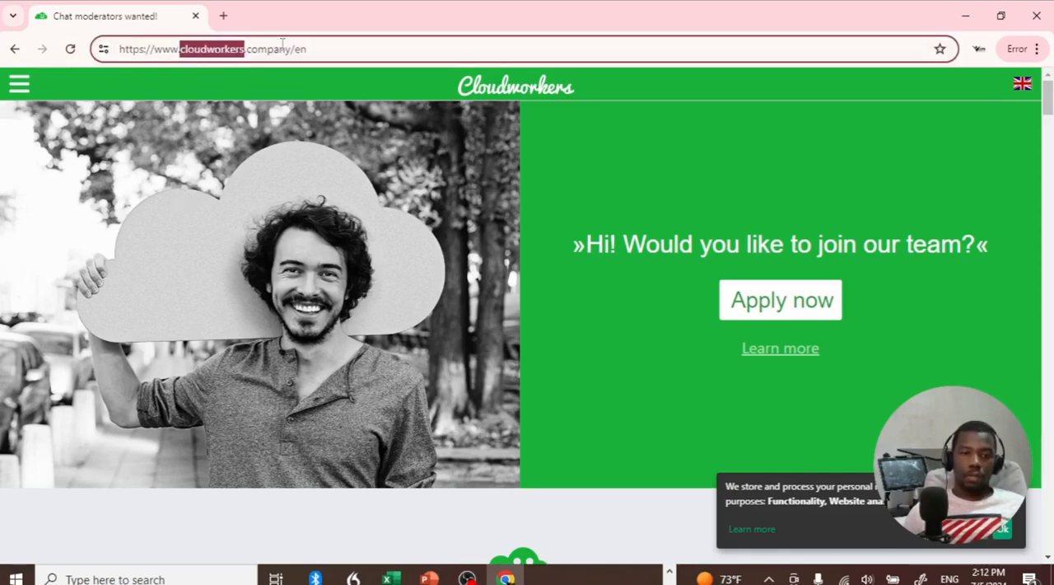
mouse_move(327, 160)
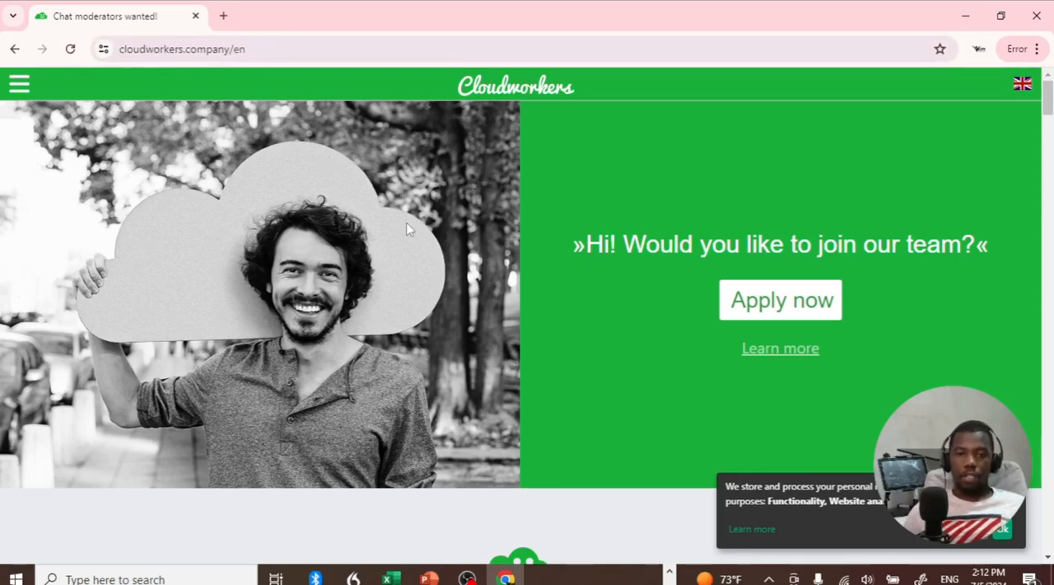
Scroll cloudworkers.company down to the 'Apply as a chat moderator now!' form and 'Recommend this job'
scroll("down", 3)
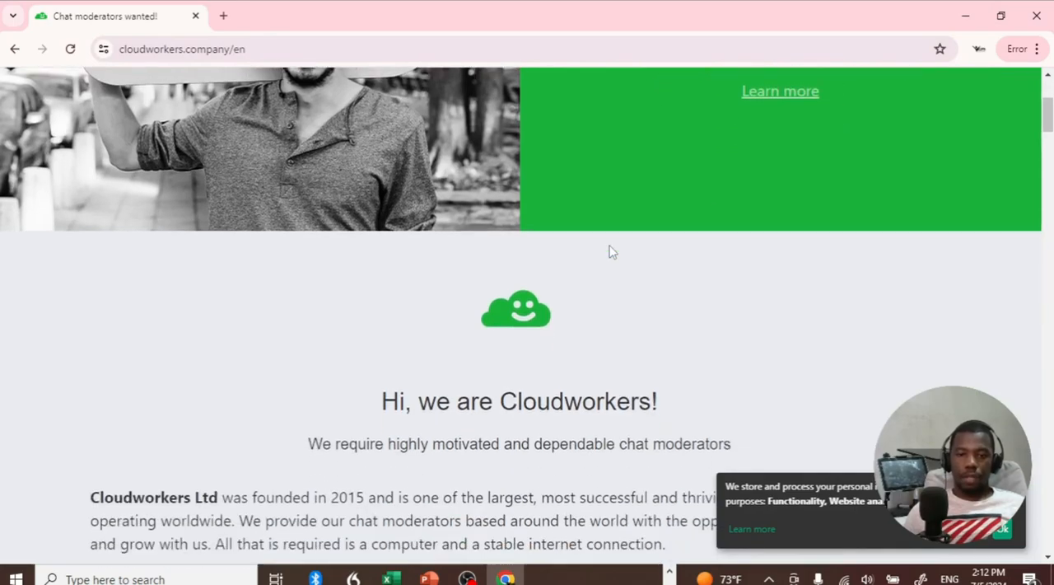
scroll("down", 3)
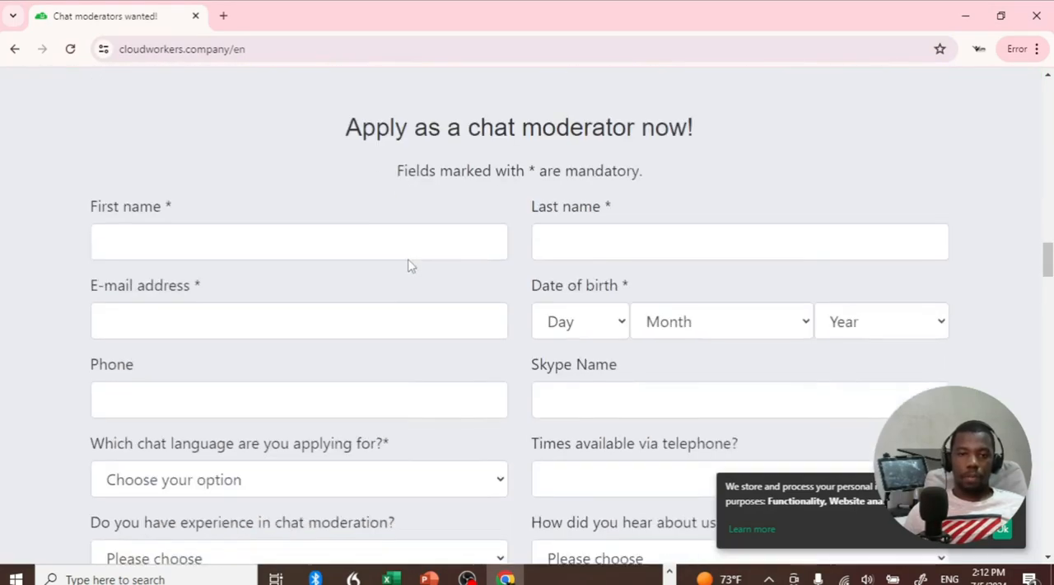
scroll("down", 3)
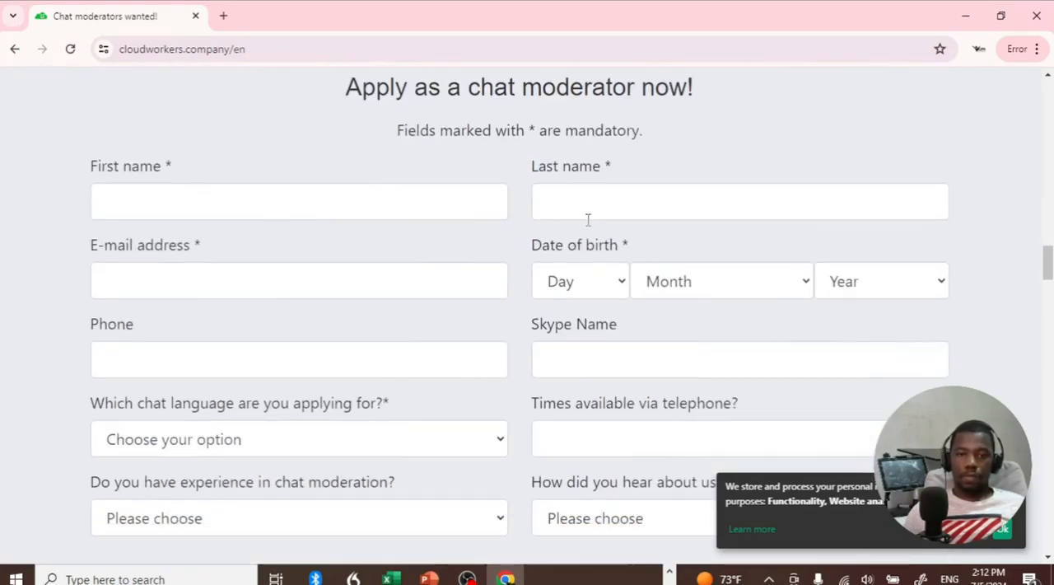
mouse_move(459, 268)
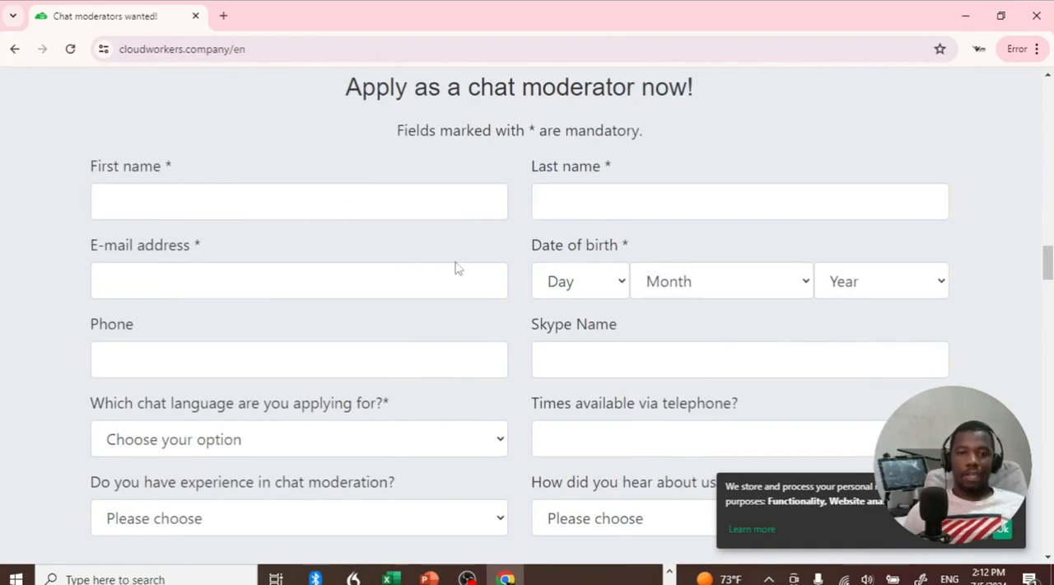
scroll("down", 3)
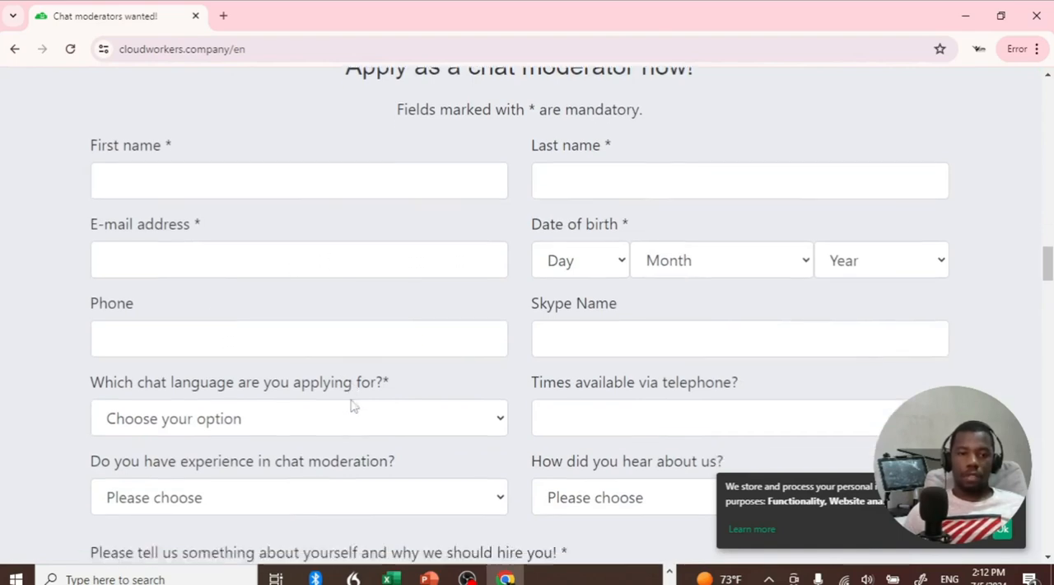
scroll("down", 3)
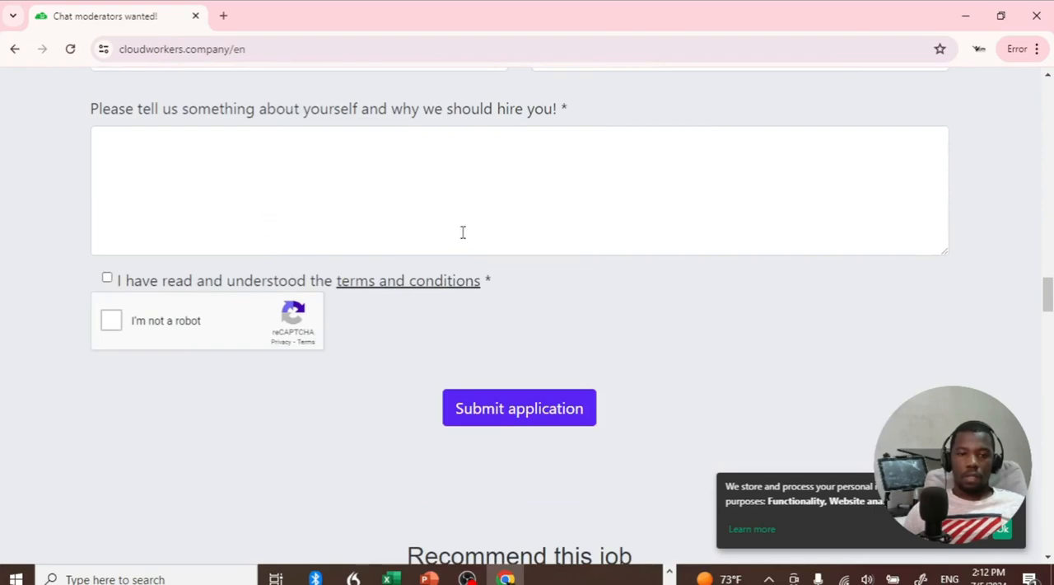
scroll("down", 3)
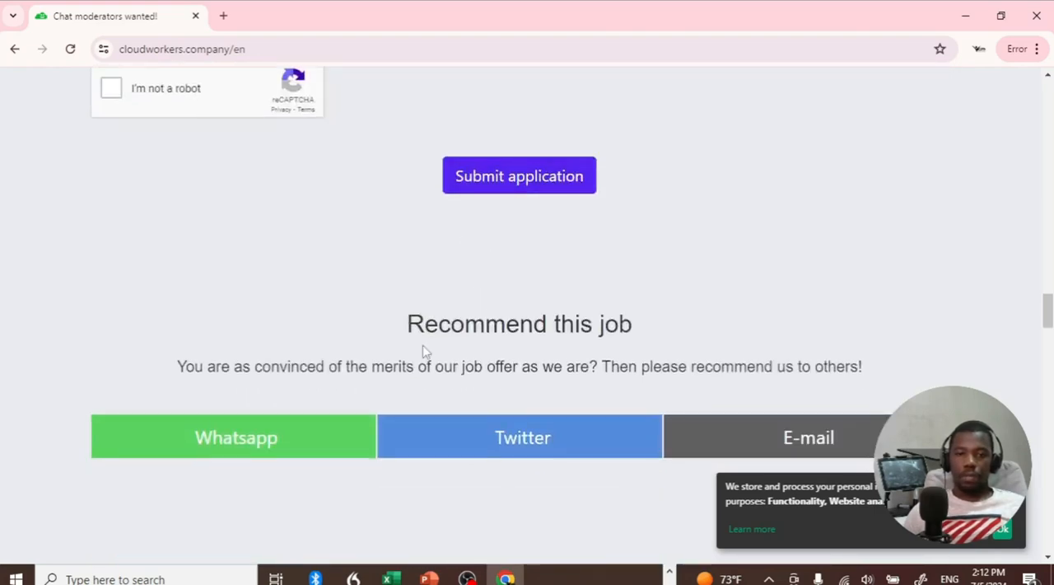
scroll("up", 3)
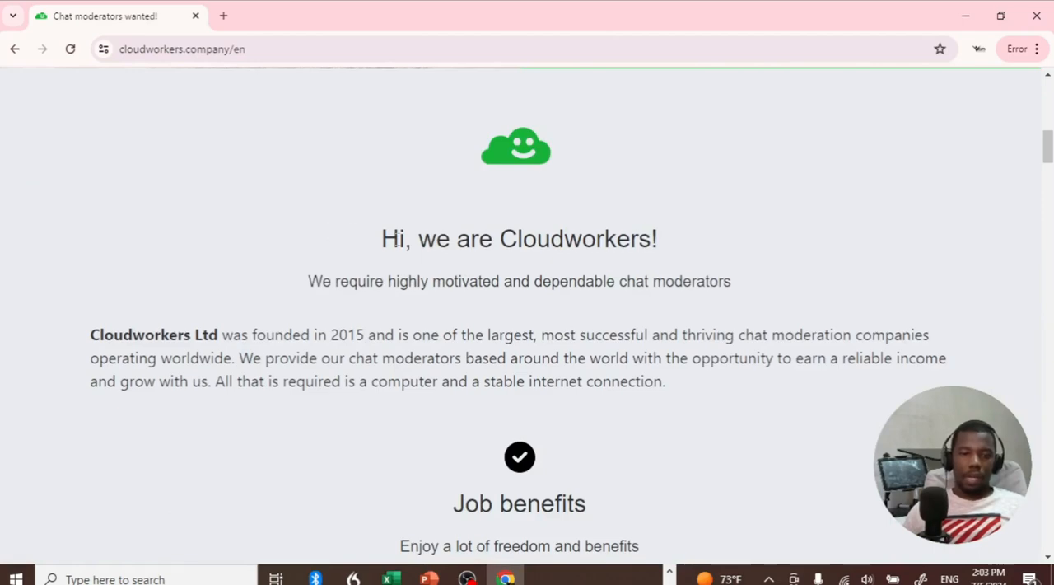
mouse_move(230, 296)
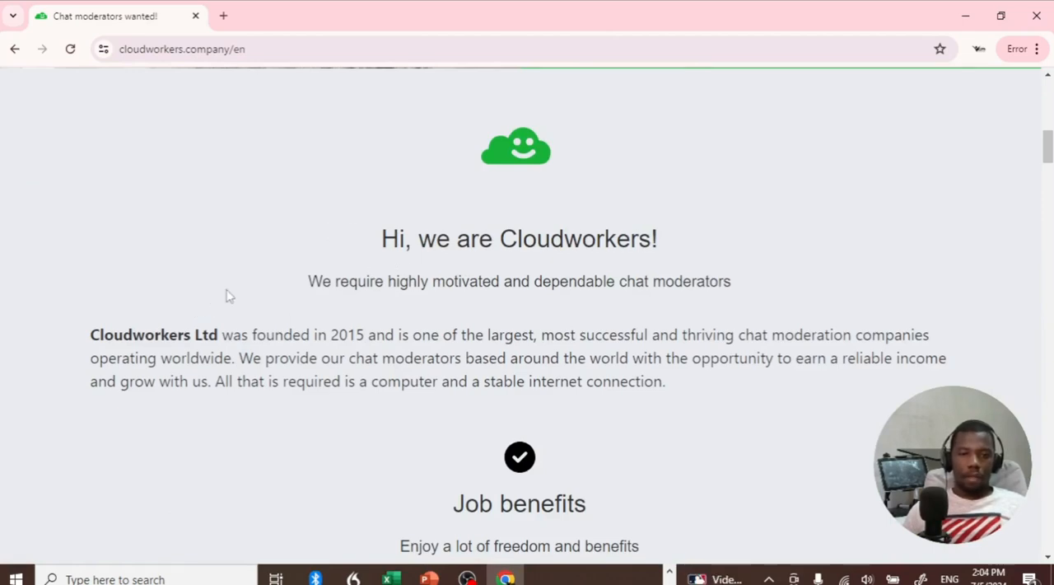
mouse_move(687, 303)
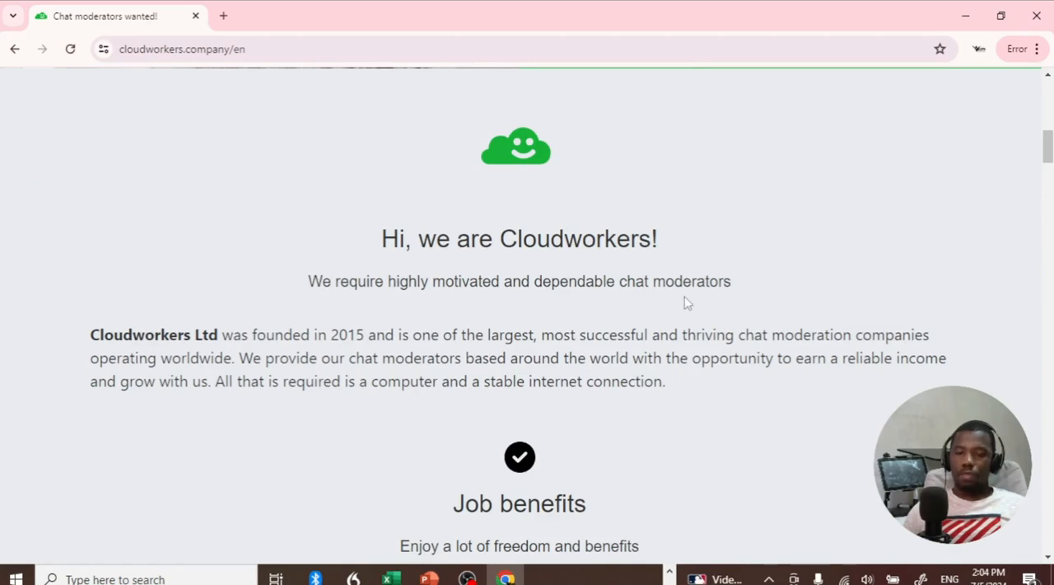
mouse_move(420, 341)
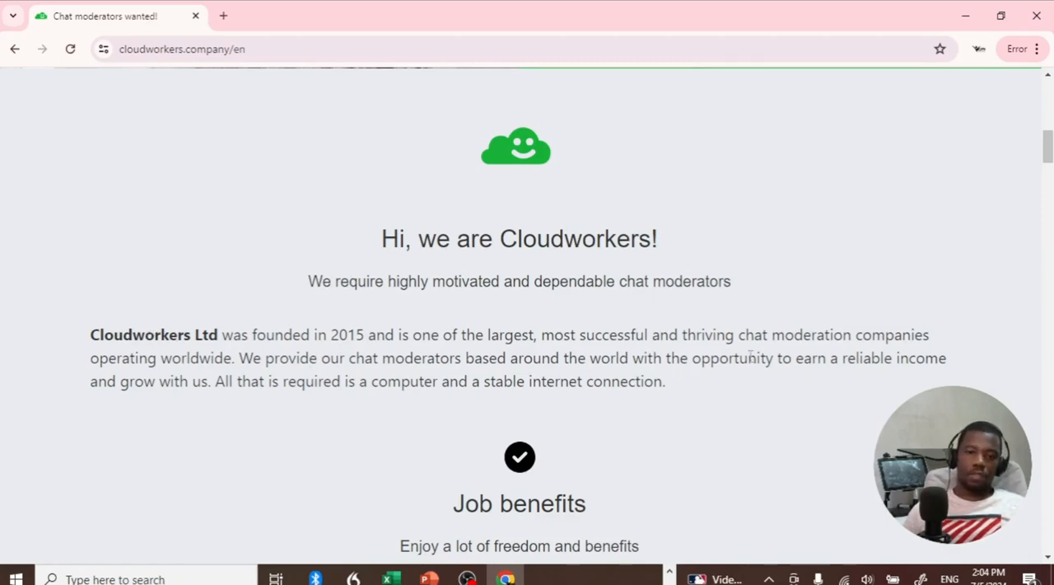
Scroll back up to the 'Hi, we are Cloudworkers!' intro and hero banner
scroll("up", 3)
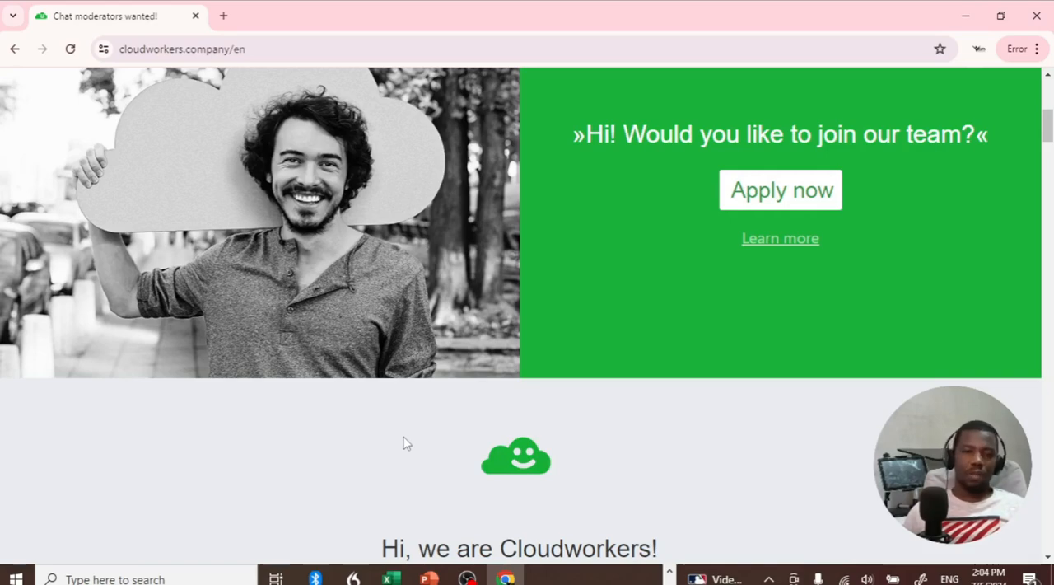
scroll("down", 3)
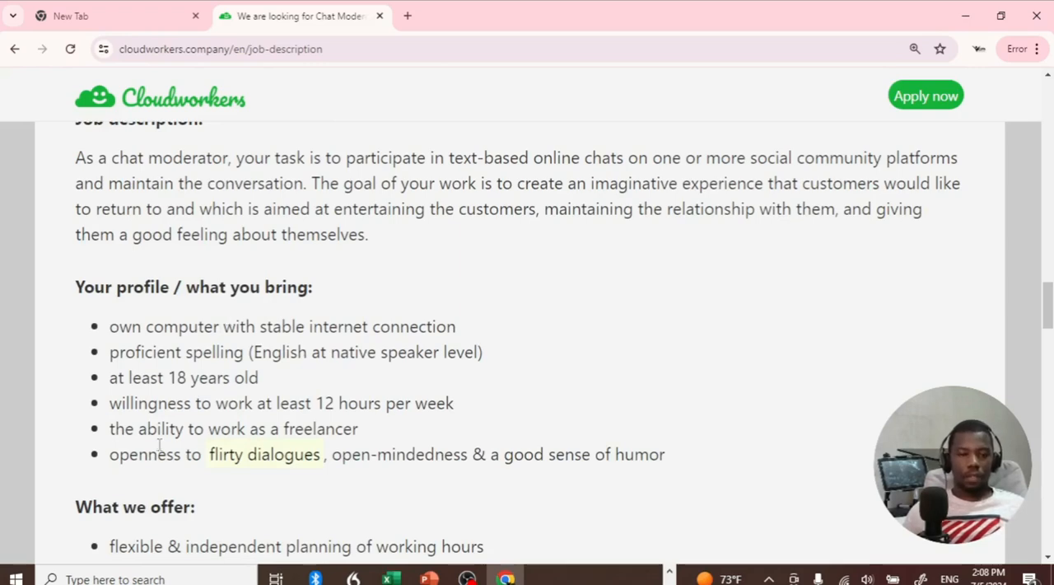
Highlight 'flirty dialogues' under 'Your profile', then scroll down to 'What we offer'
double_click(225, 454)
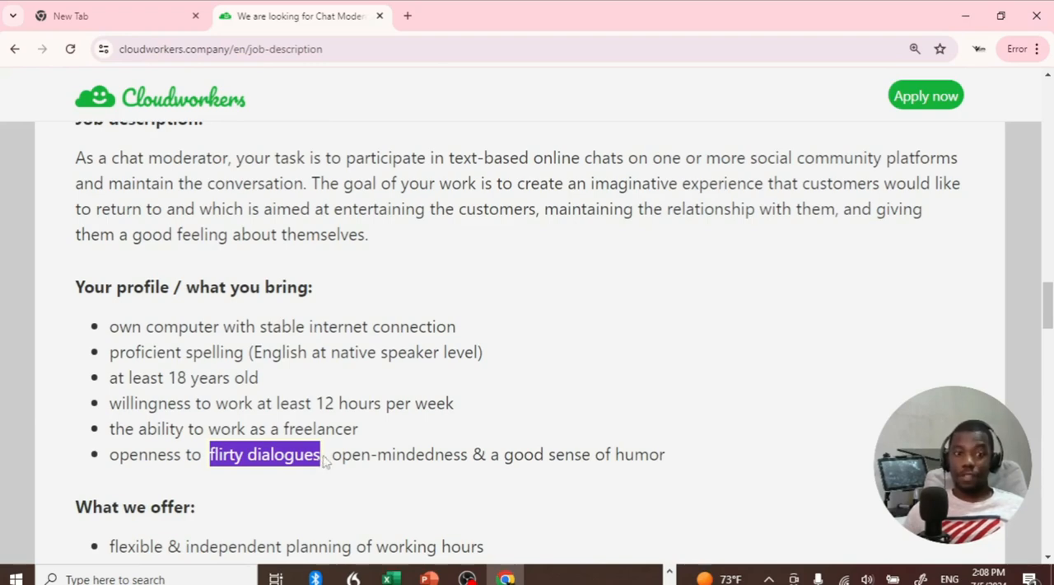
scroll("down", 3)
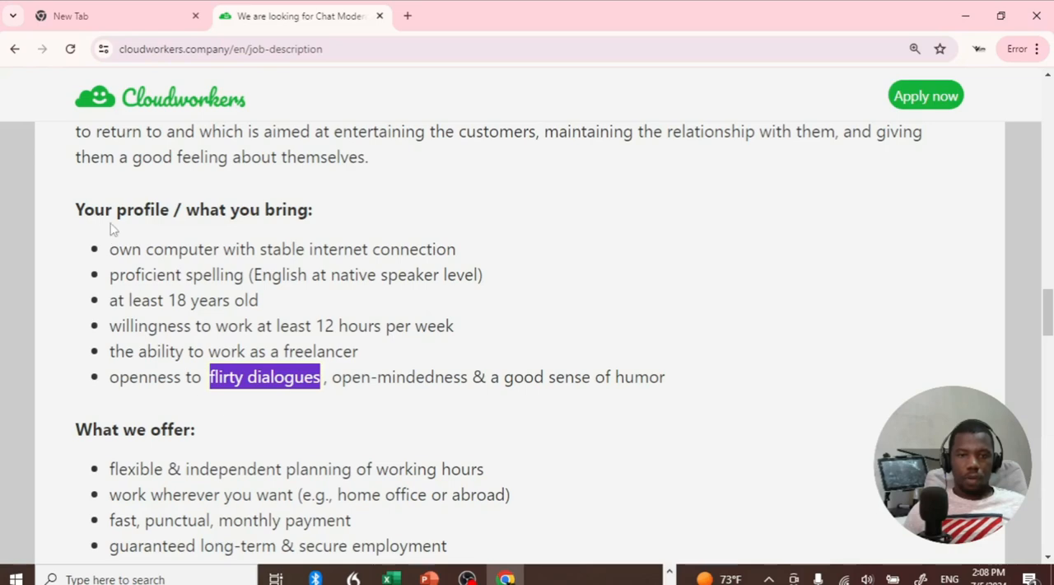
mouse_move(306, 270)
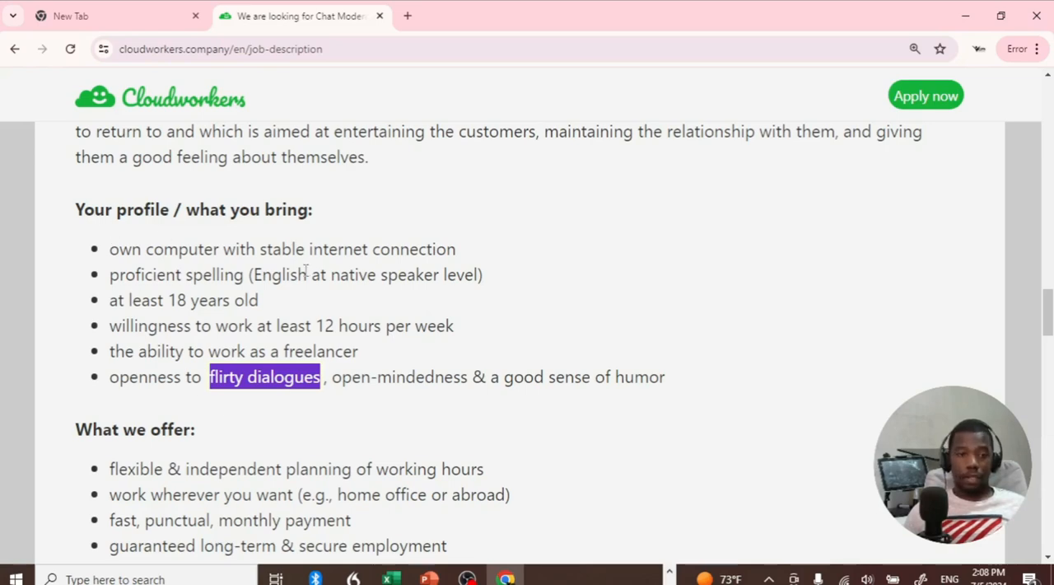
mouse_move(149, 260)
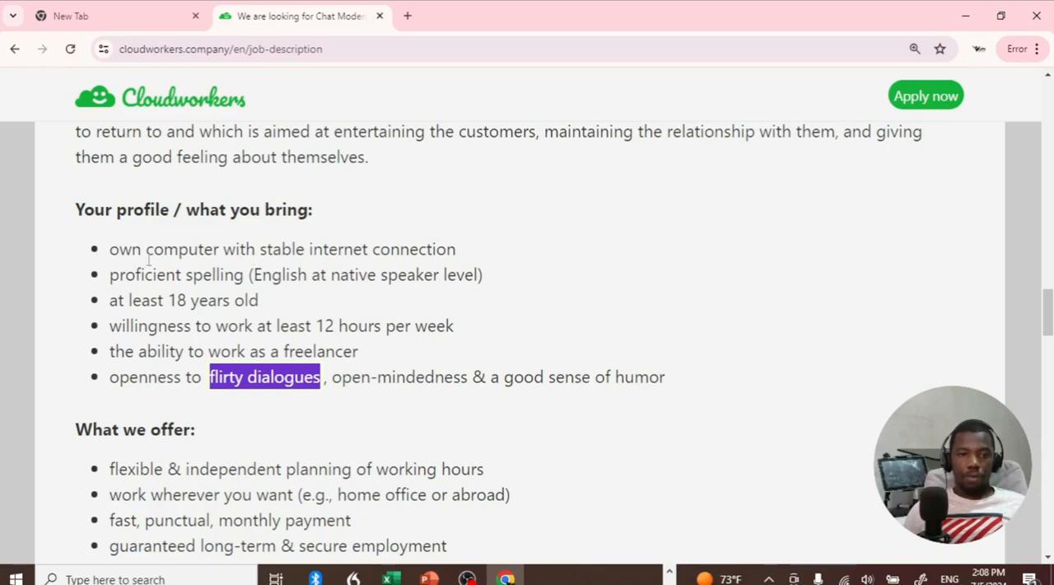
mouse_move(170, 277)
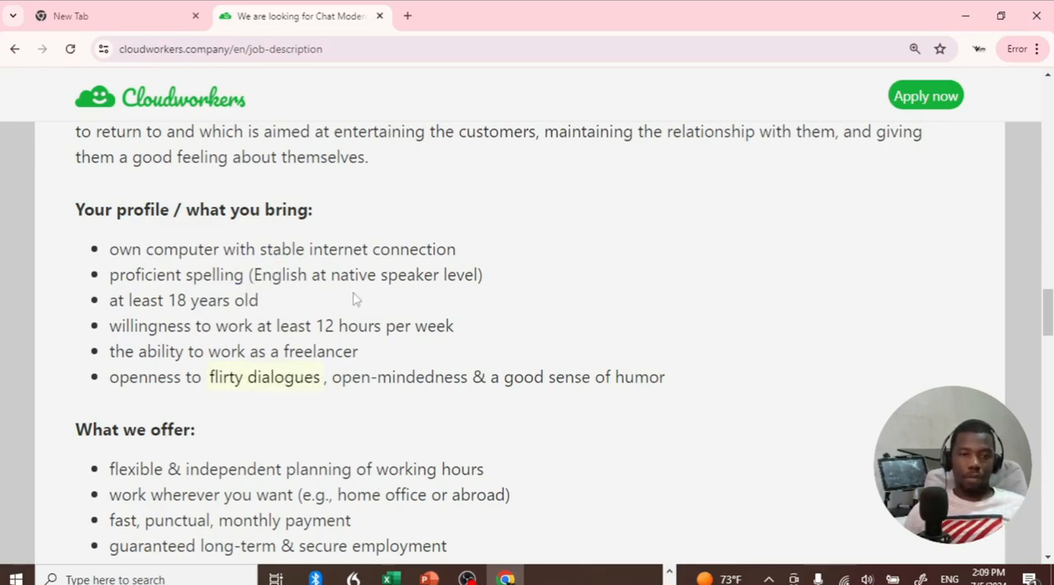
mouse_move(123, 319)
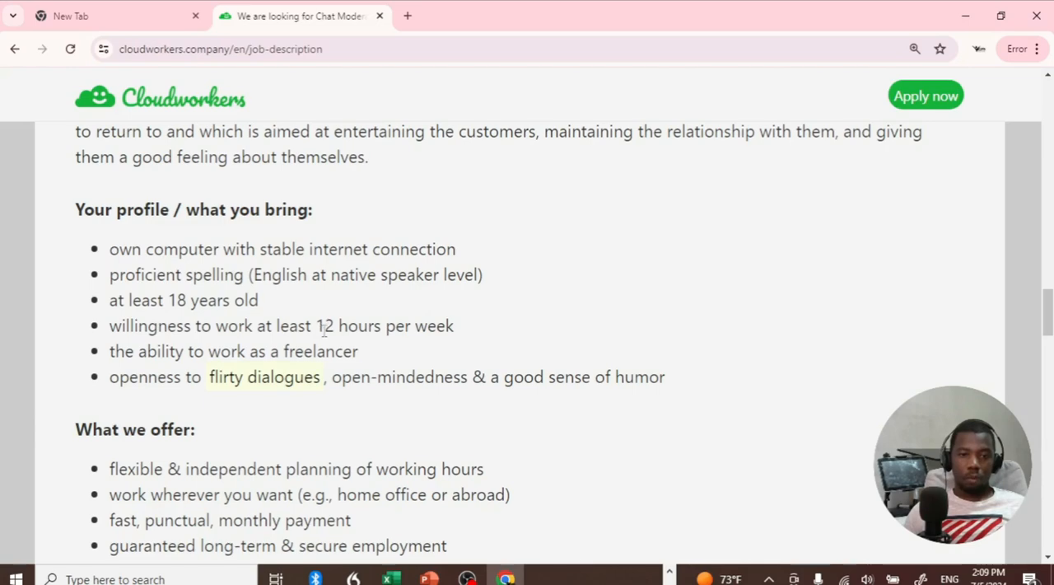
scroll("down", 3)
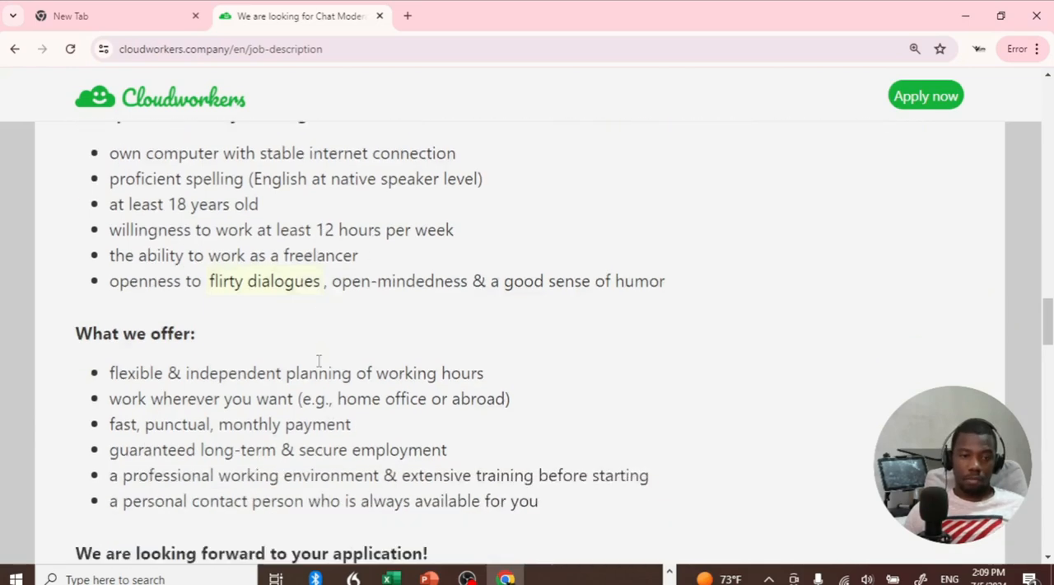
scroll("down", 3)
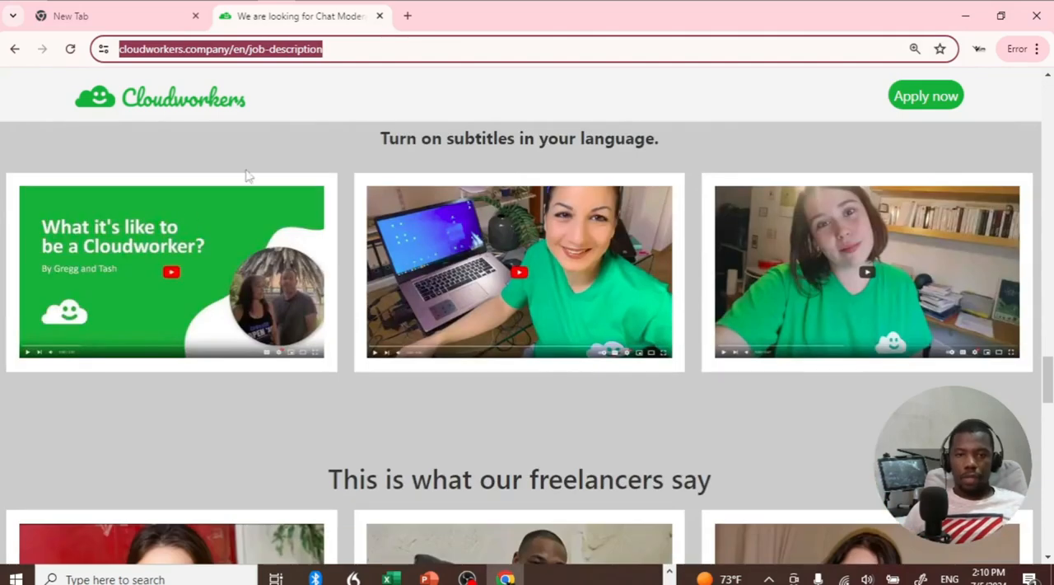
mouse_move(268, 242)
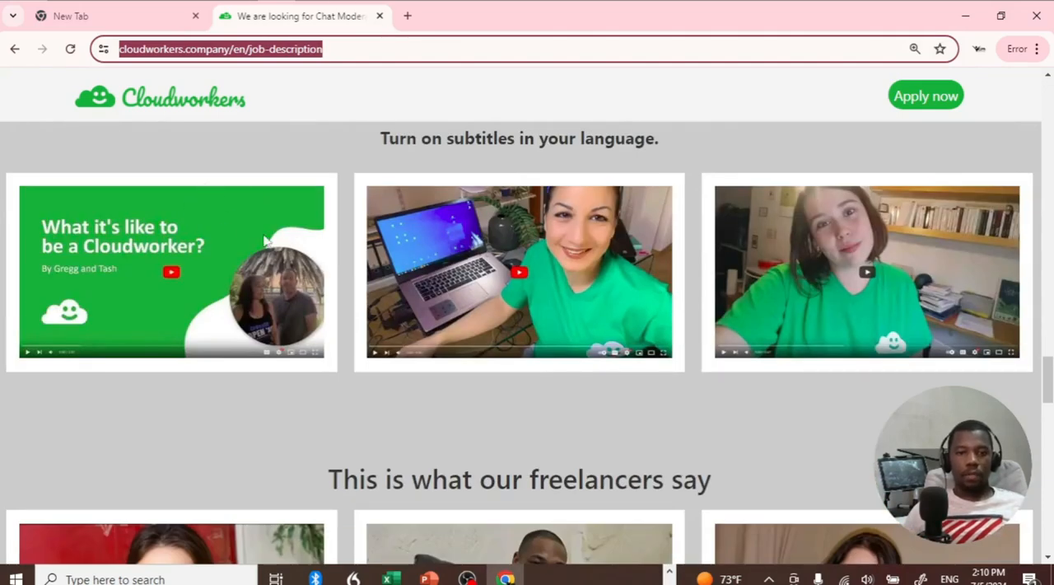
Scroll past 'This is what our freelancers say' to the main website link and back up
scroll("down", 3)
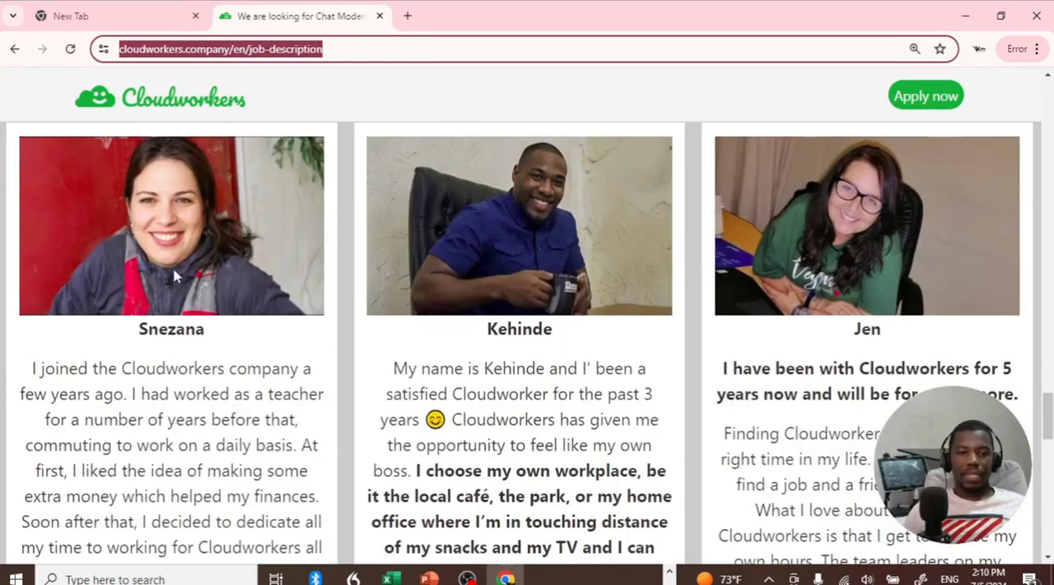
mouse_move(466, 276)
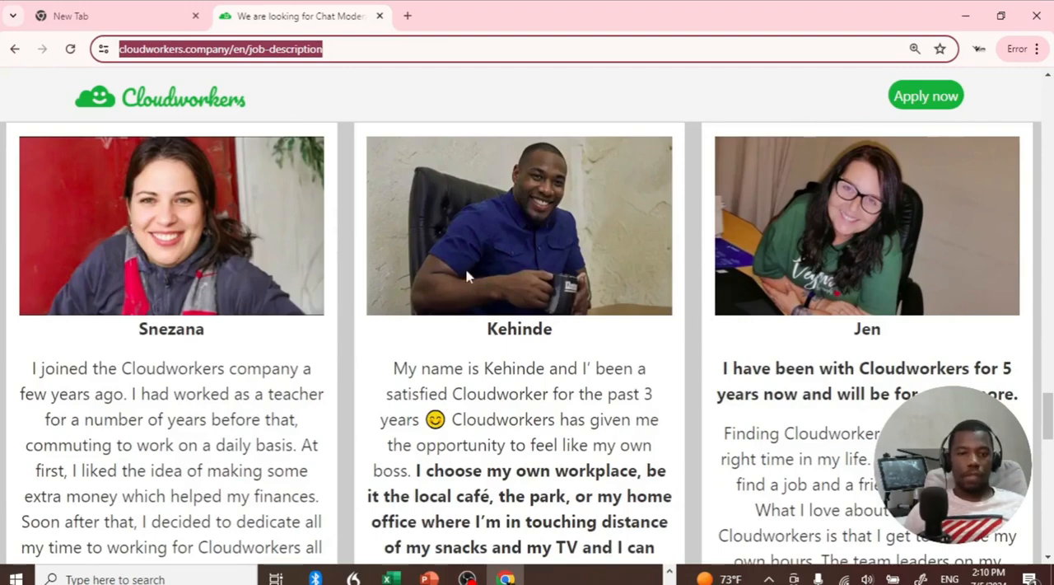
scroll("down", 3)
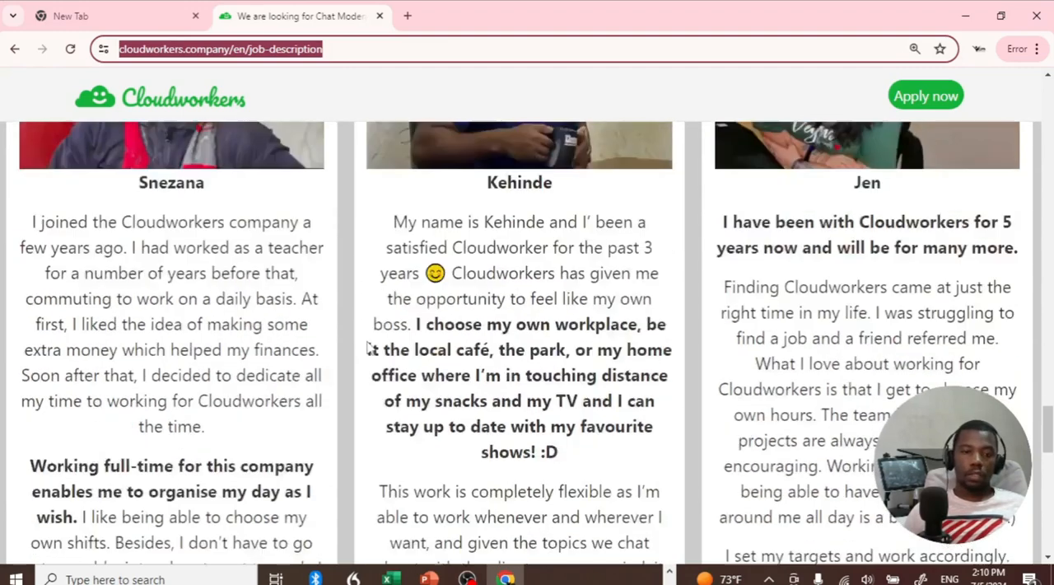
scroll("down", 3)
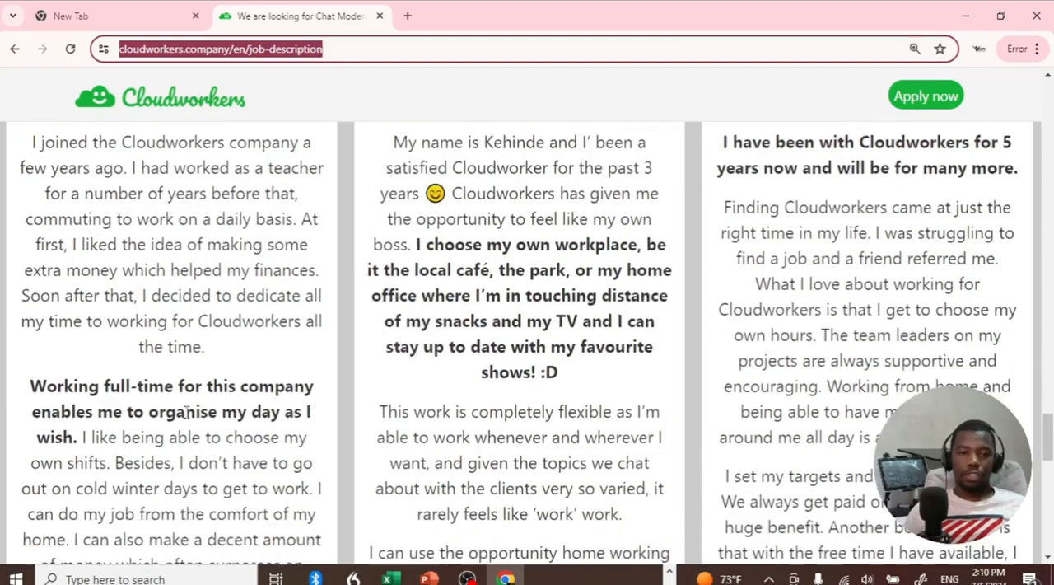
scroll("down", 3)
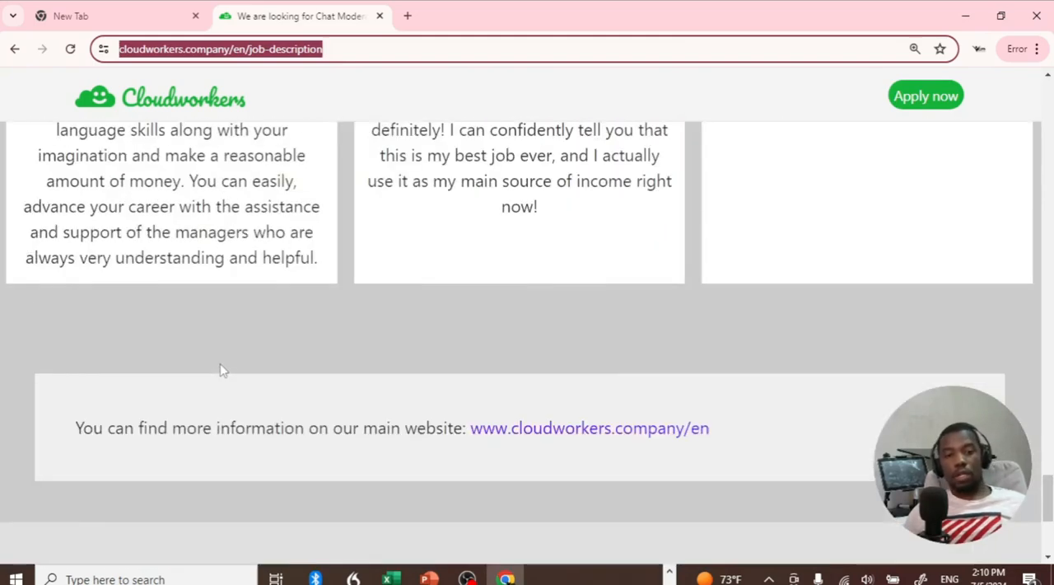
scroll("up", 3)
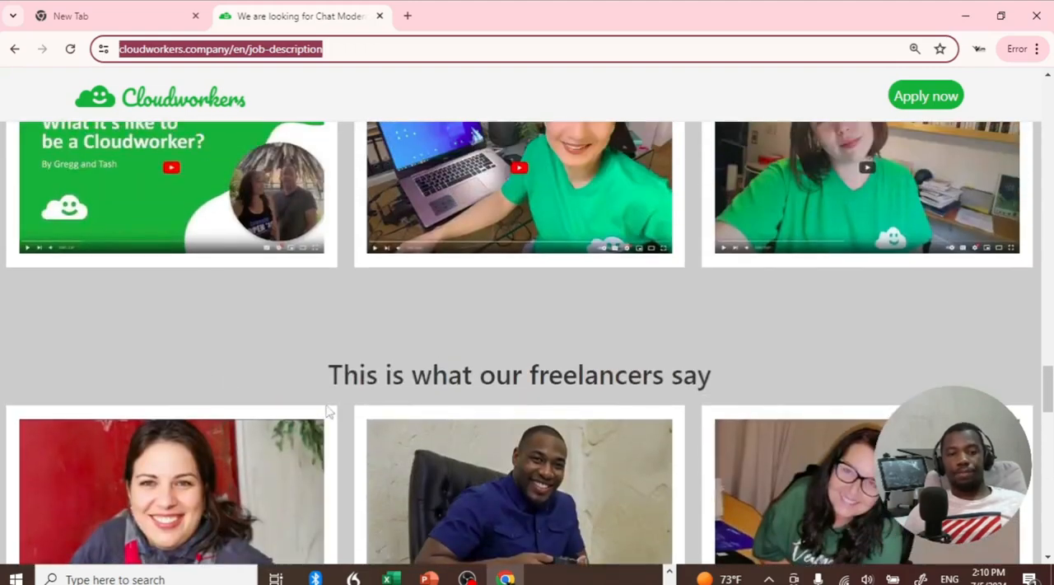
mouse_move(254, 409)
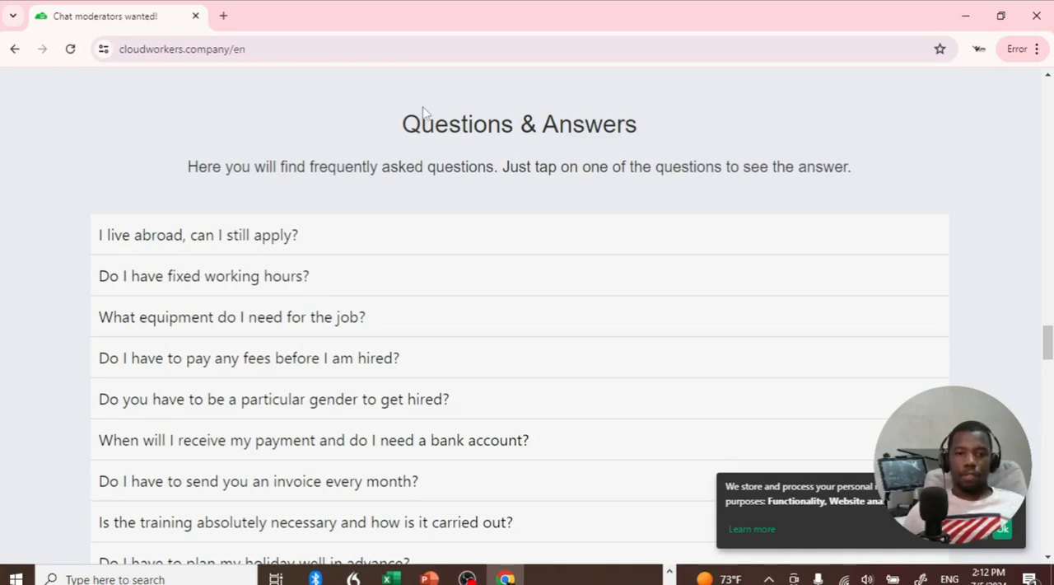
mouse_move(219, 240)
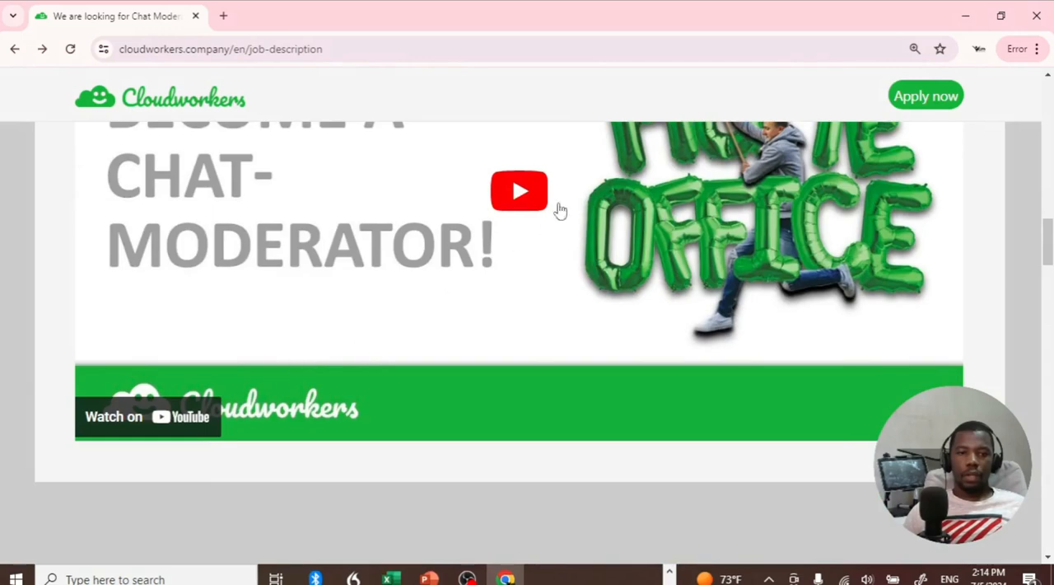
Play the chat-moderator intro video for a few seconds, then pause it
left_click(519, 191)
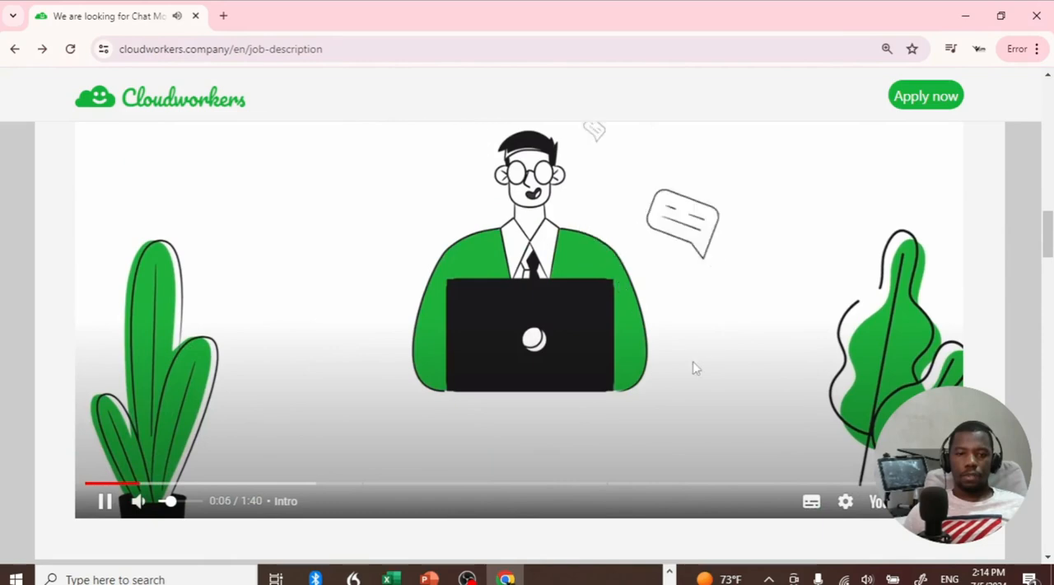
left_click(105, 501)
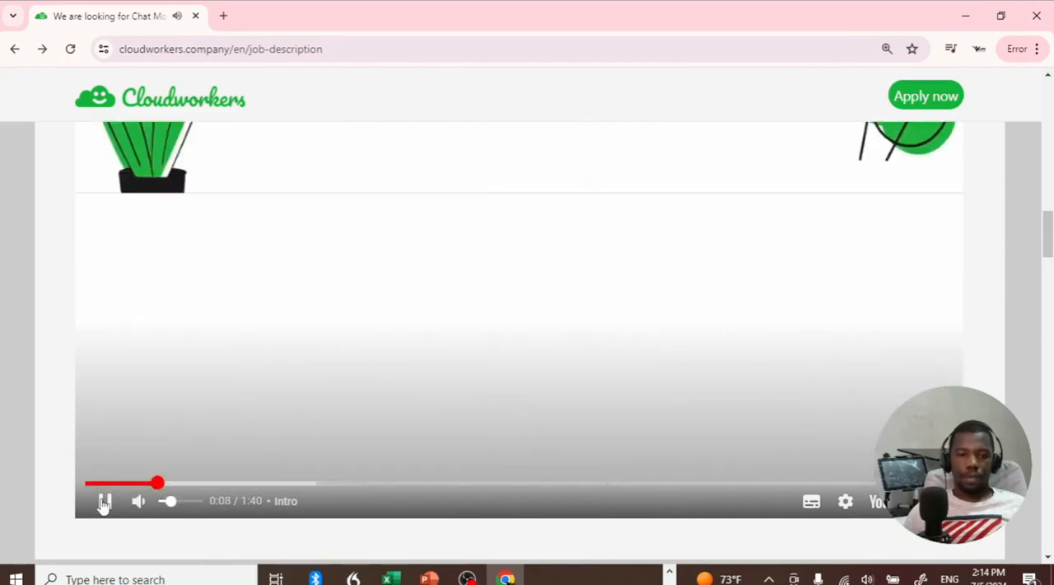
left_click(104, 501)
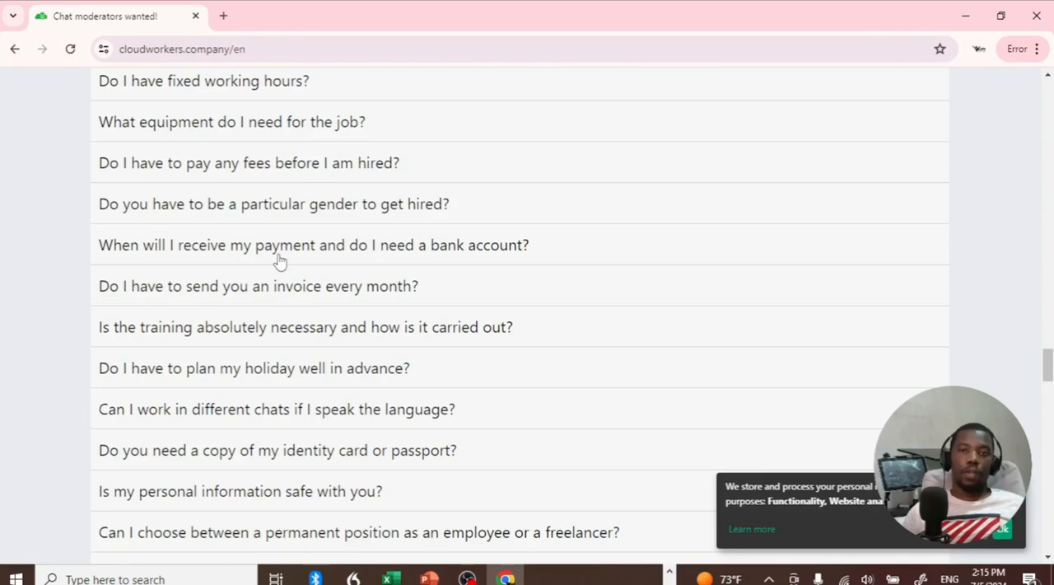
Expand 'When will I receive my payment…' and highlight the payment schedule answer
left_click(313, 245)
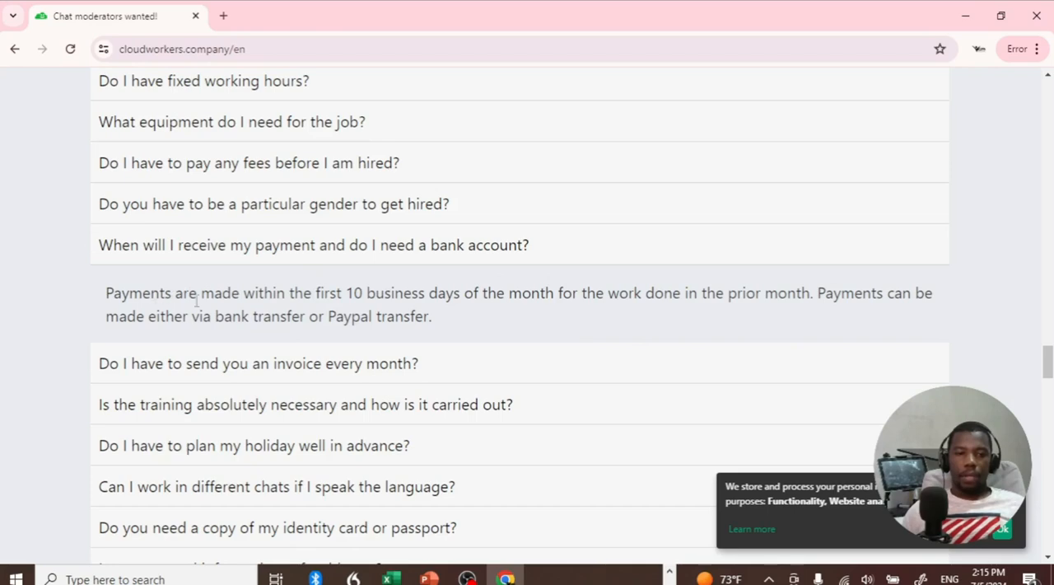
left_click_drag(213, 292, 427, 293)
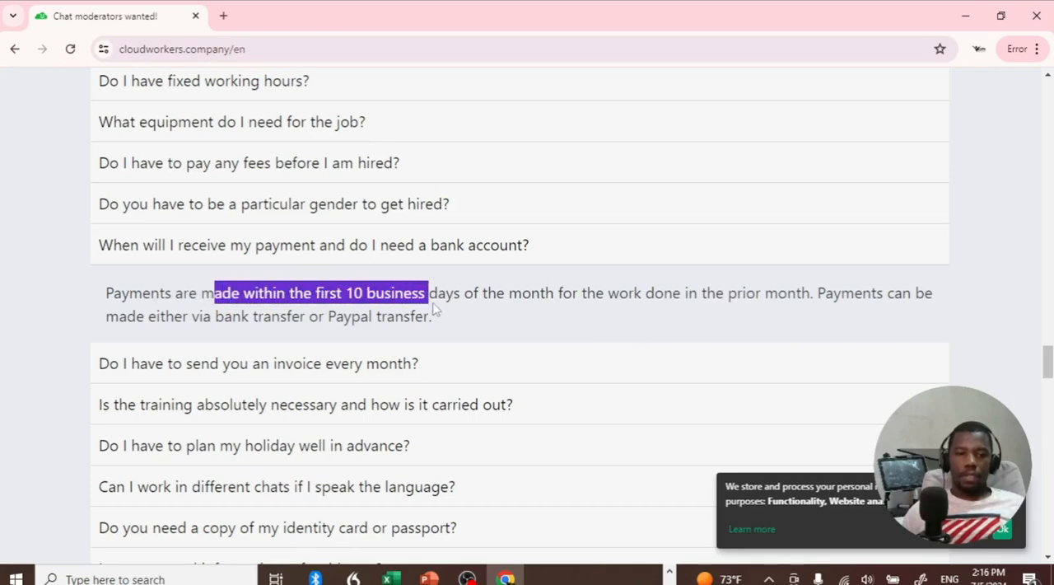
left_click_drag(429, 293, 633, 294)
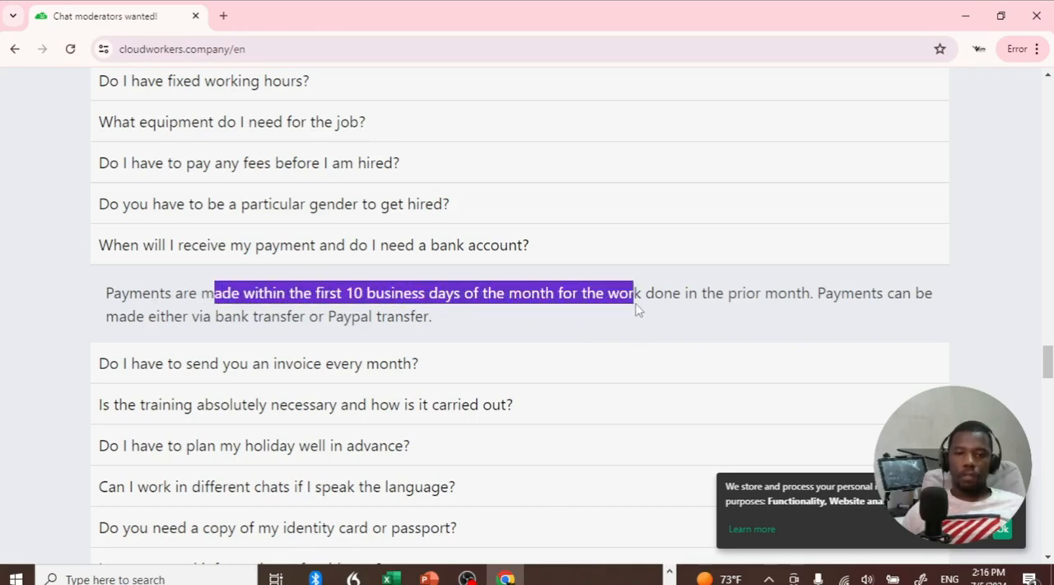
left_click_drag(635, 292, 814, 292)
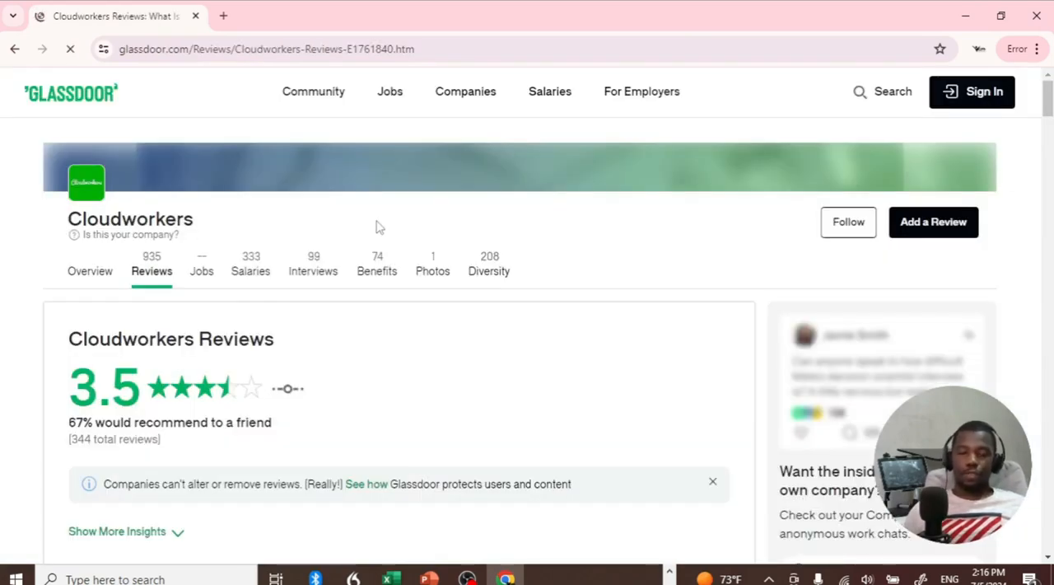
Scroll past the 3.5-star summary and Pros/Cons into reviews, including the 'Not good' one-star review
scroll("down", 3)
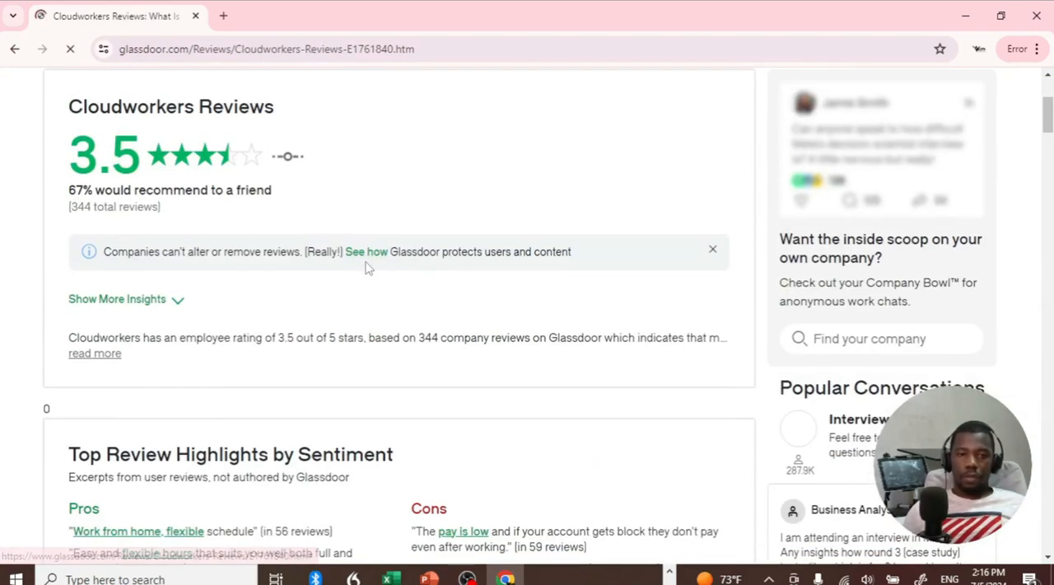
scroll("down", 3)
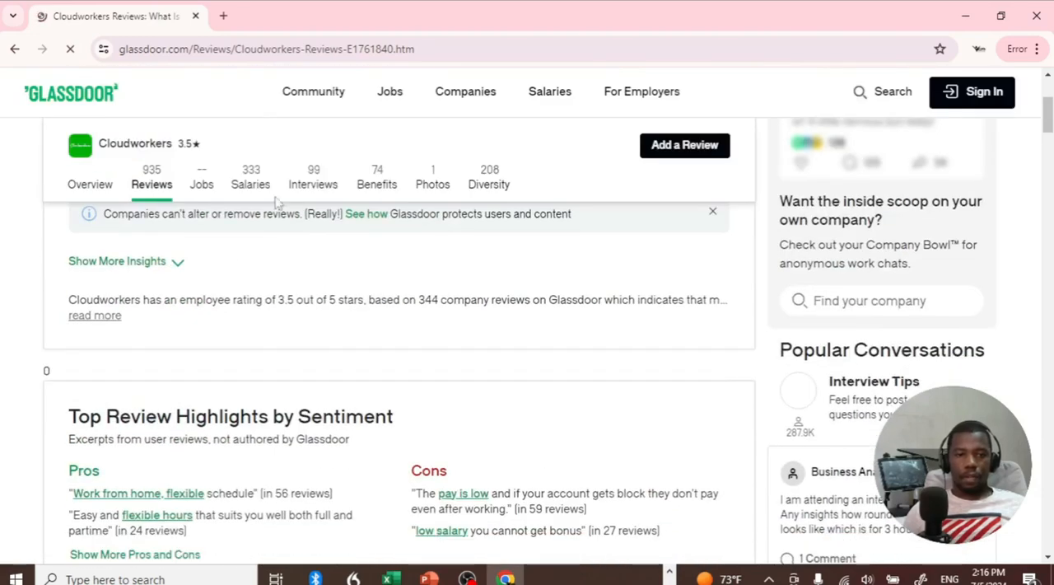
scroll("down", 3)
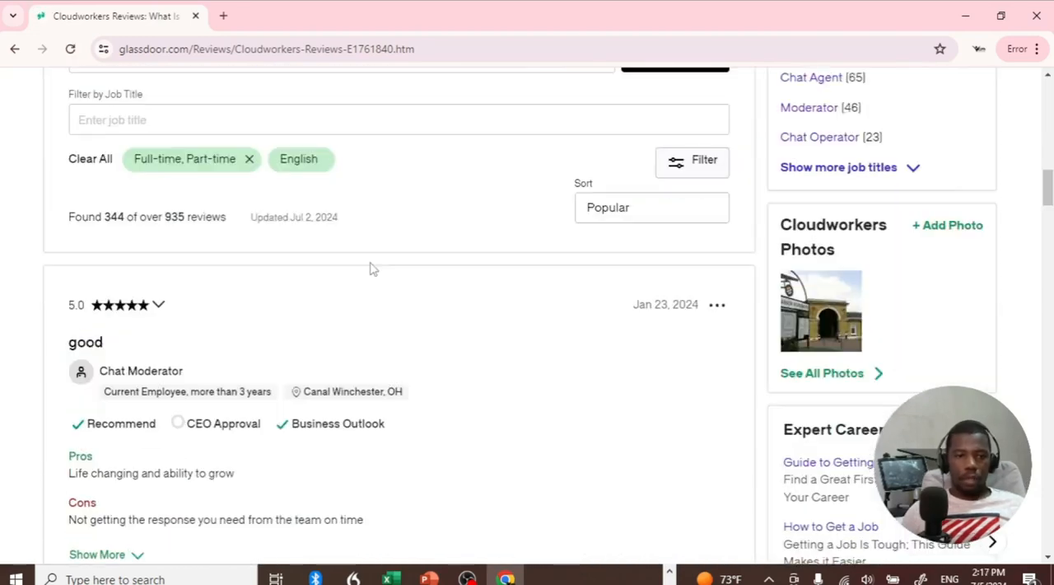
scroll("down", 3)
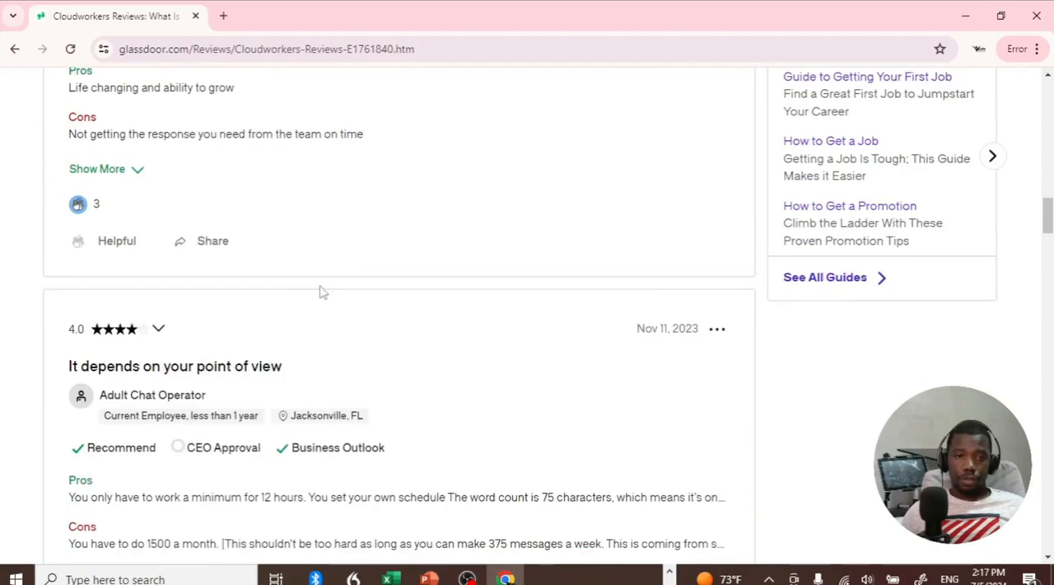
scroll("up", 3)
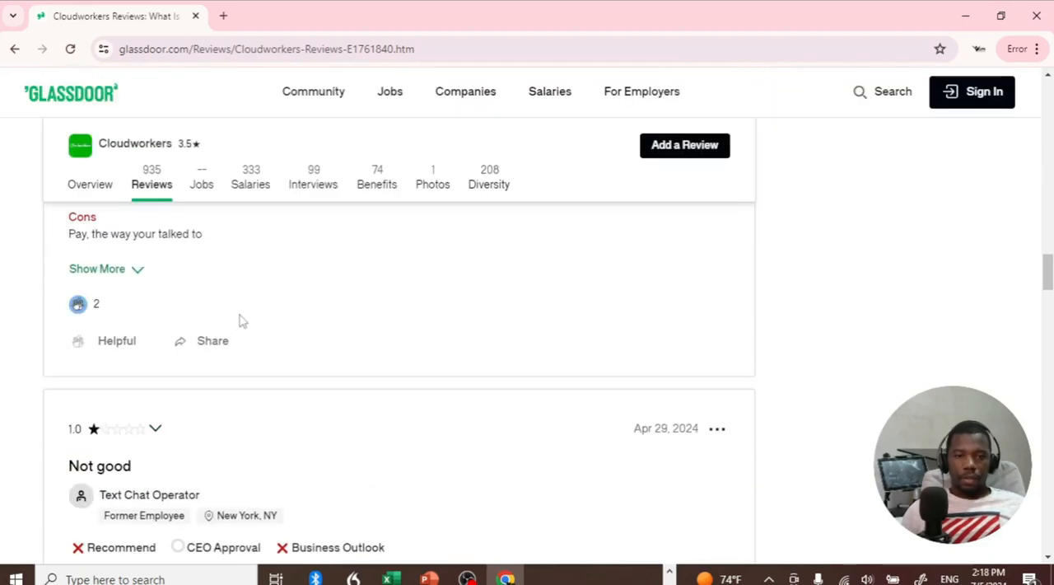
mouse_move(247, 318)
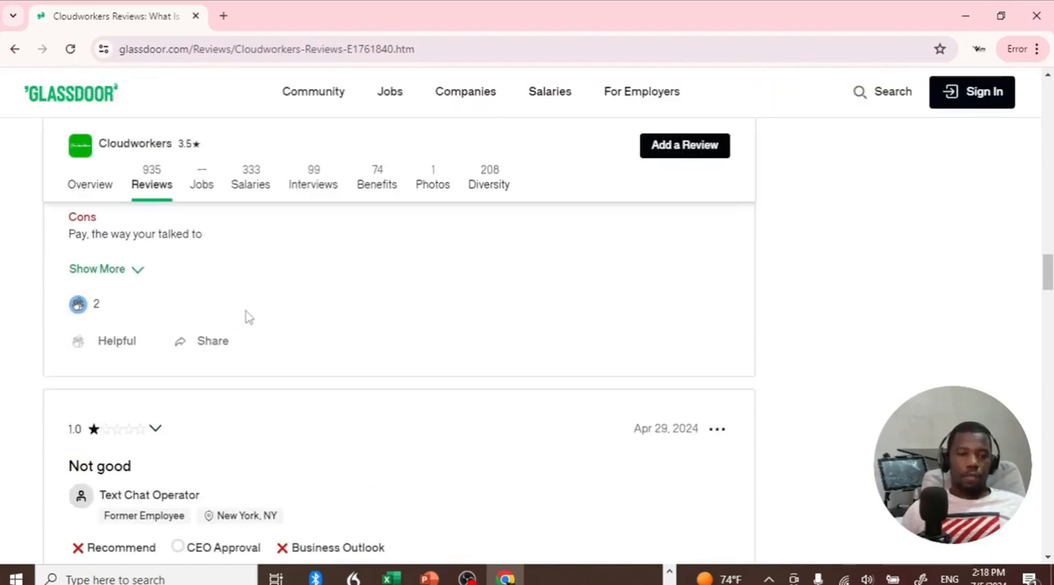
scroll("down", 3)
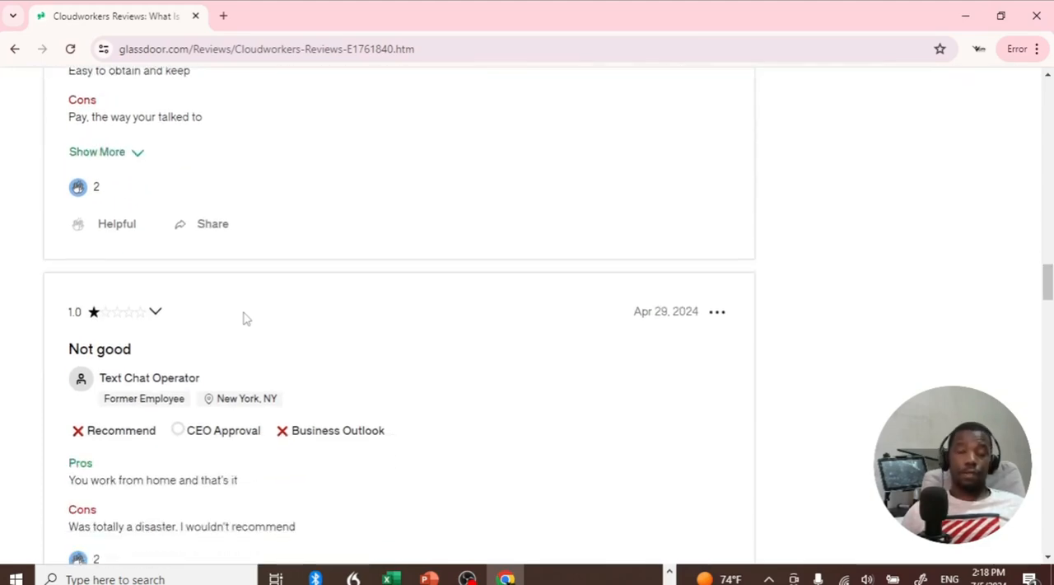
scroll("down", 3)
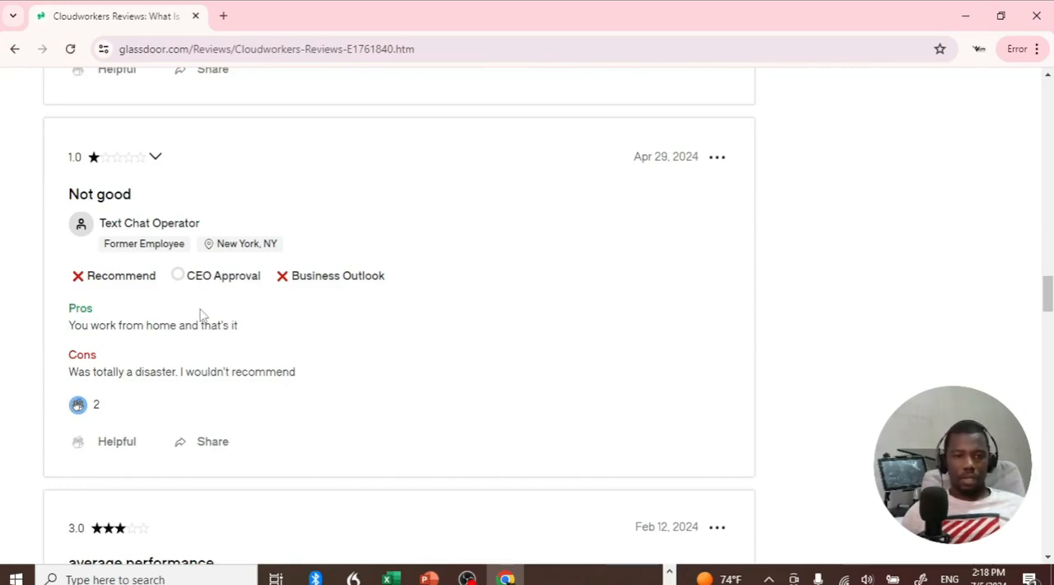
scroll("up", 3)
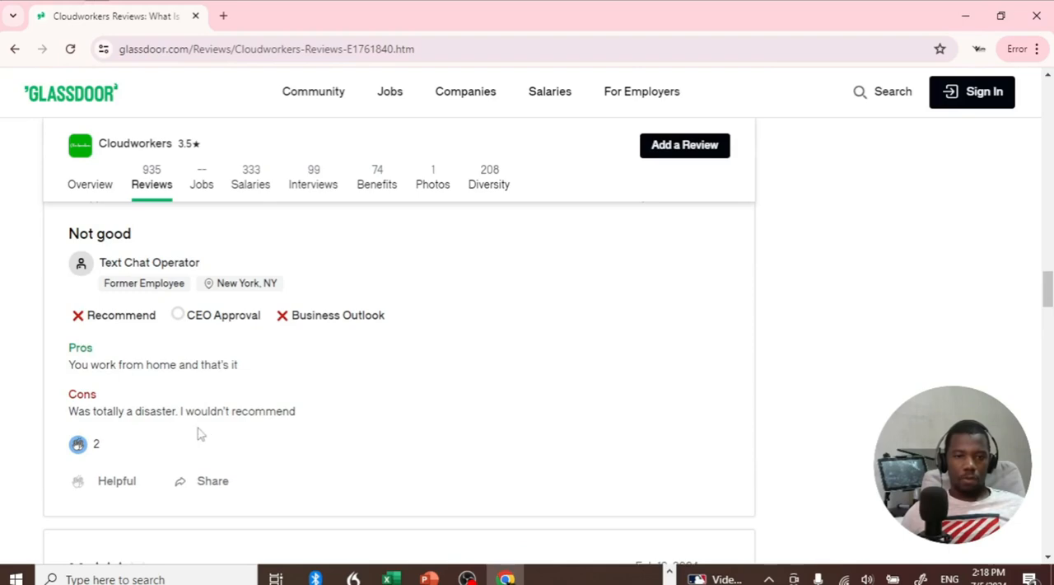
scroll("down", 3)
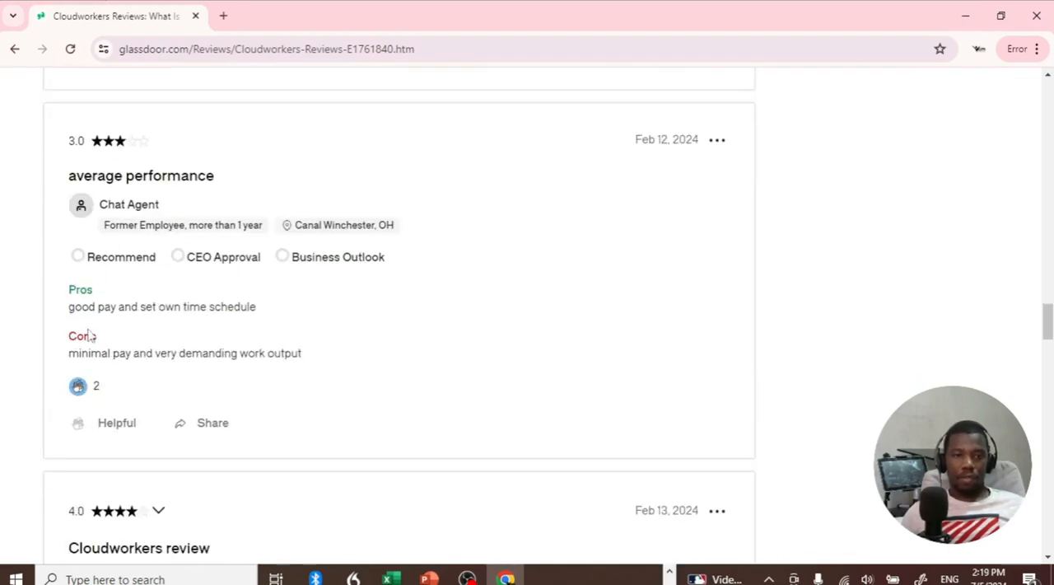
mouse_move(87, 313)
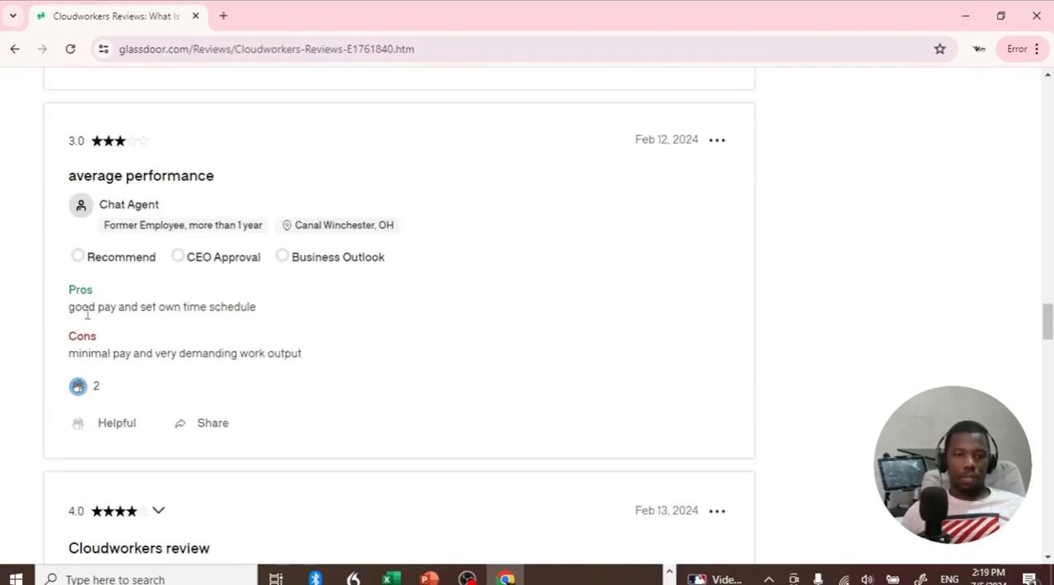
Scroll further through reviews past 'IFLIRTS SCAMMERS' to the 3-star 'Work conditions' review
scroll("down", 3)
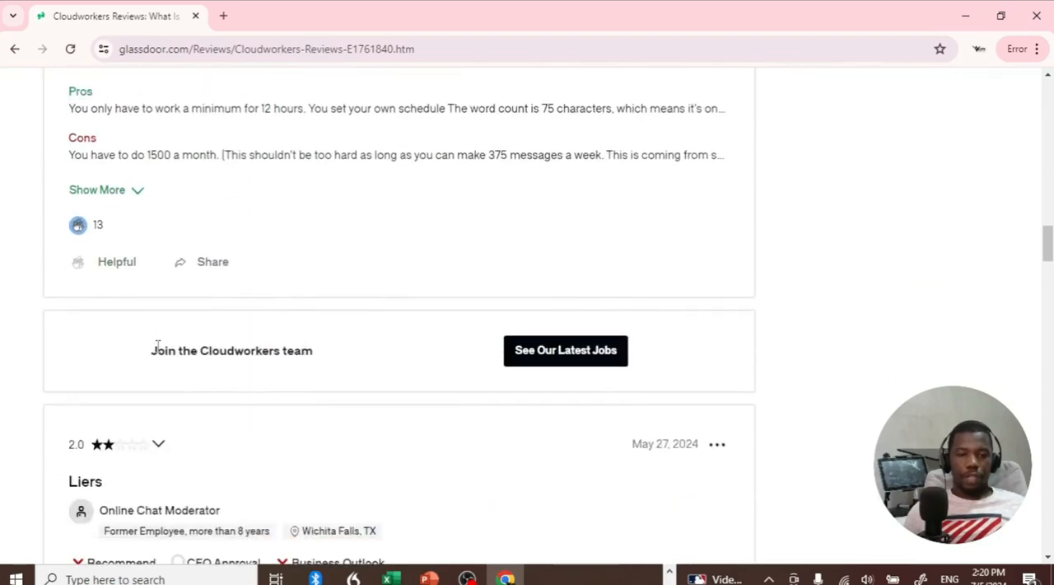
scroll("down", 3)
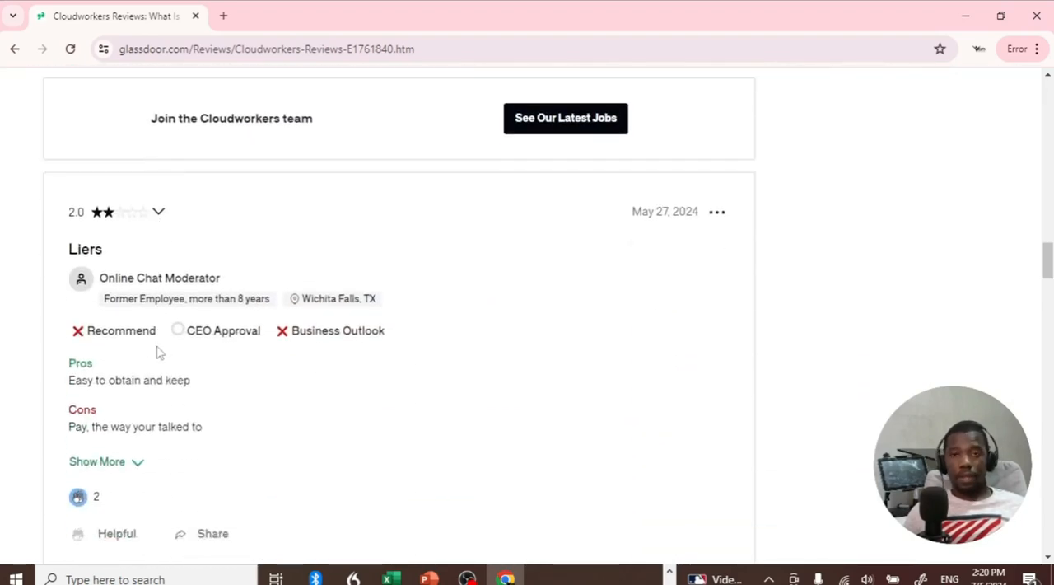
scroll("down", 3)
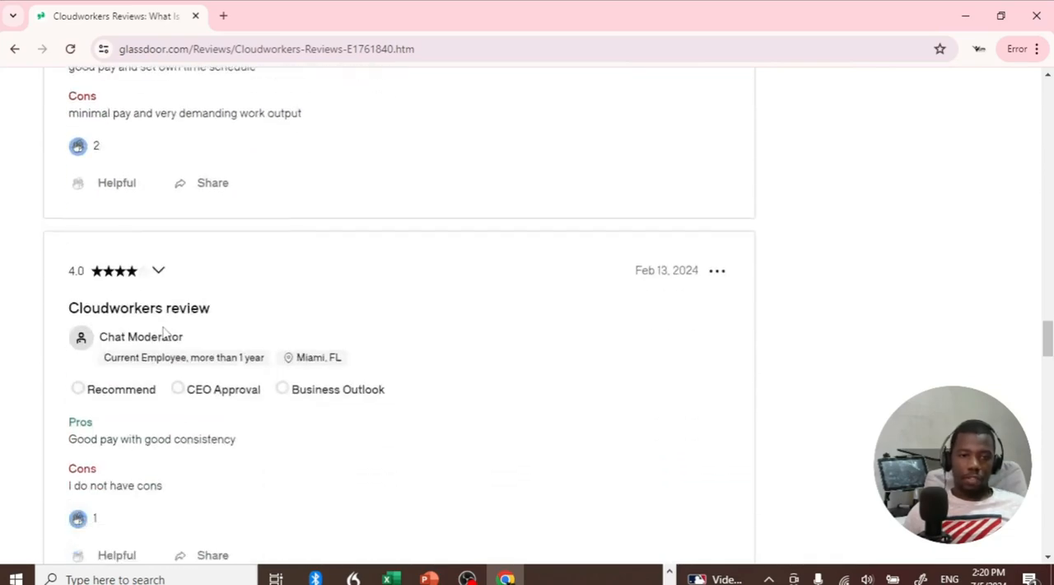
scroll("down", 3)
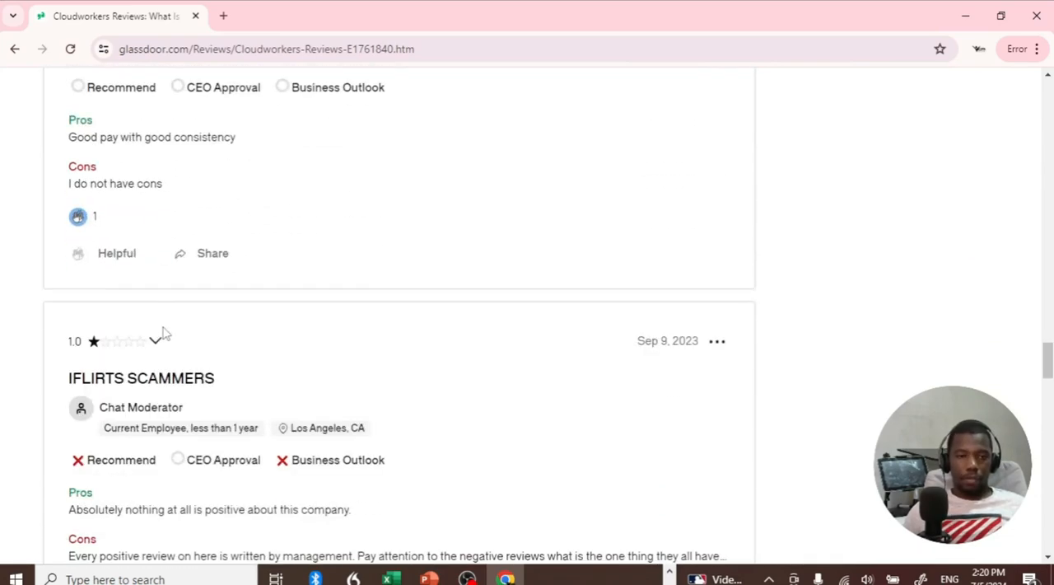
scroll("down", 3)
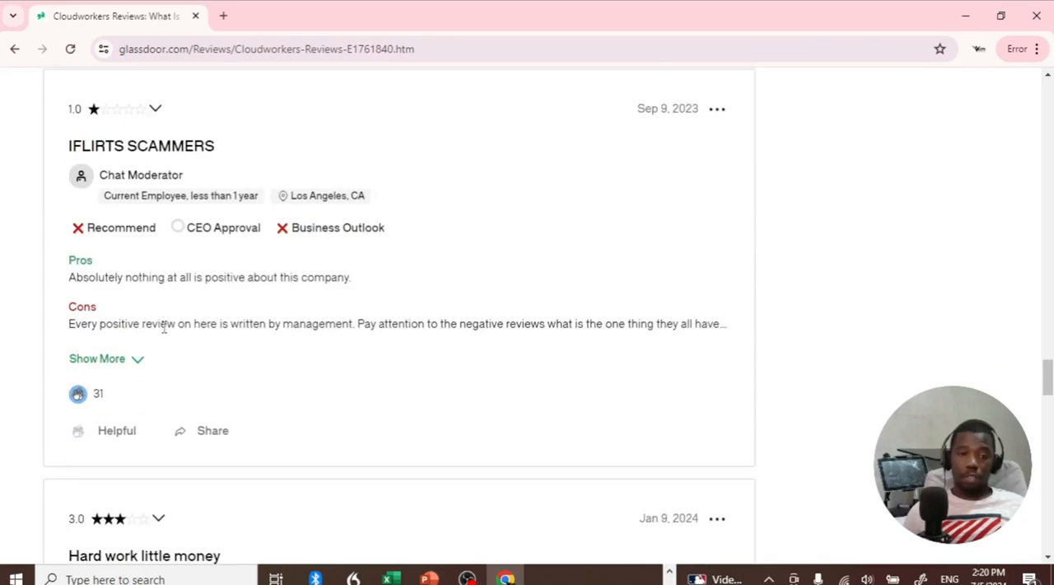
scroll("down", 3)
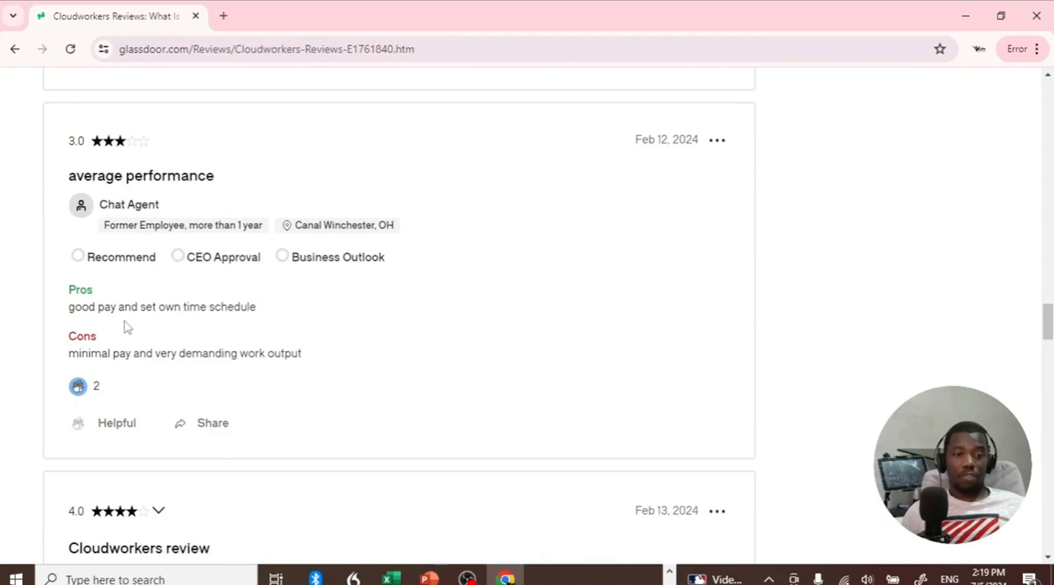
mouse_move(104, 323)
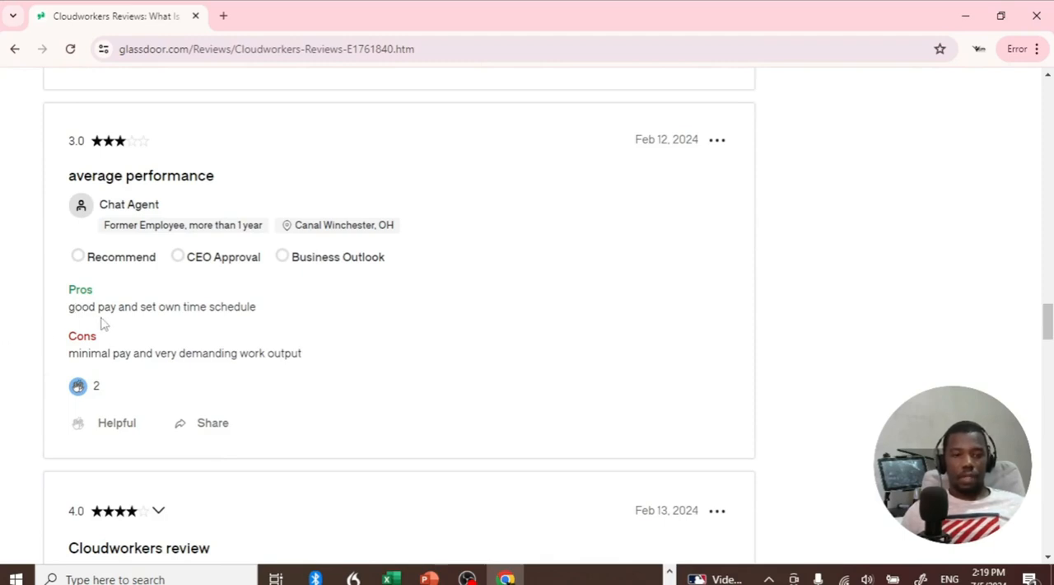
mouse_move(176, 319)
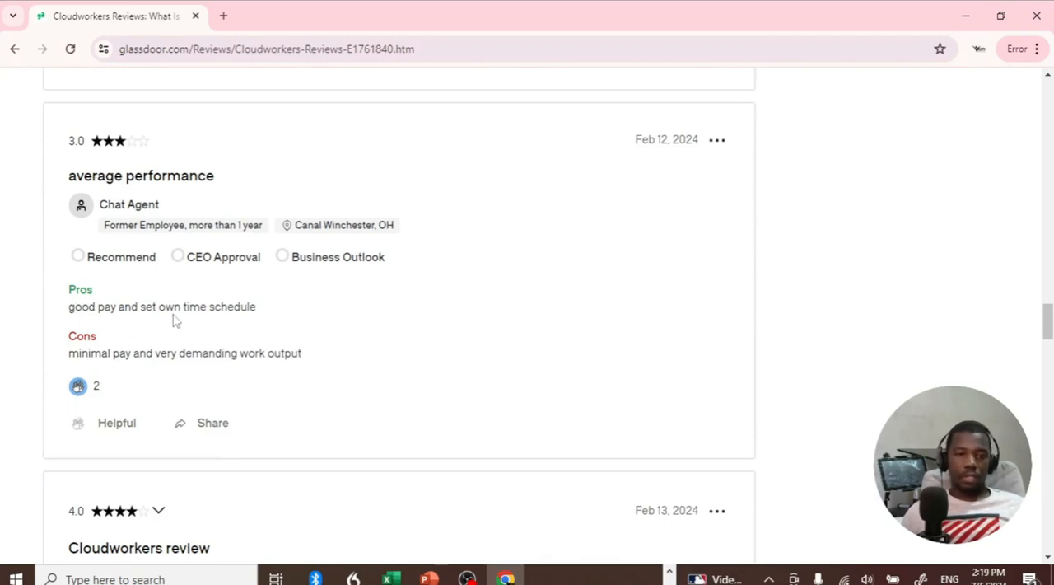
mouse_move(274, 369)
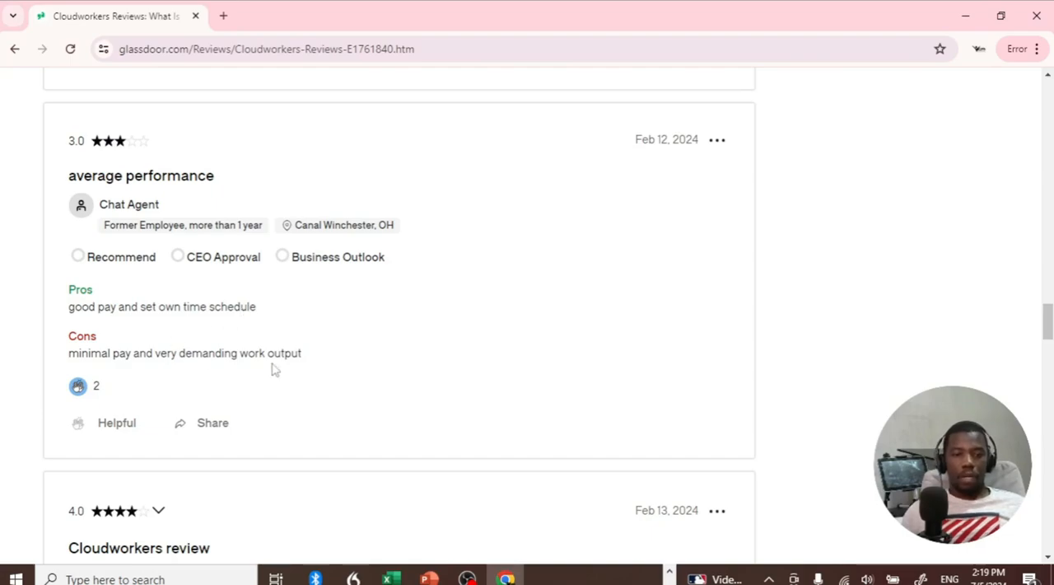
scroll("down", 3)
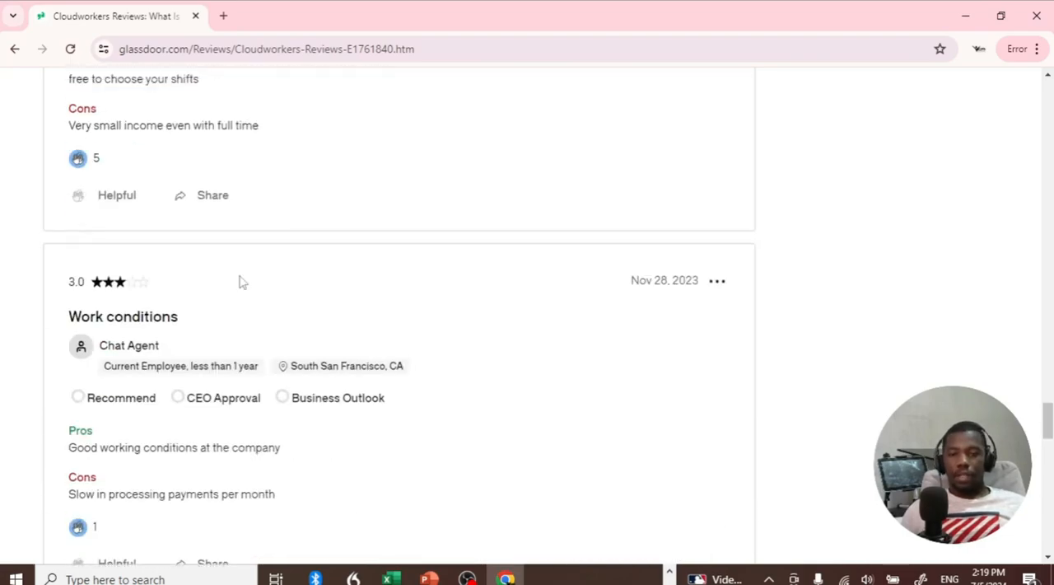